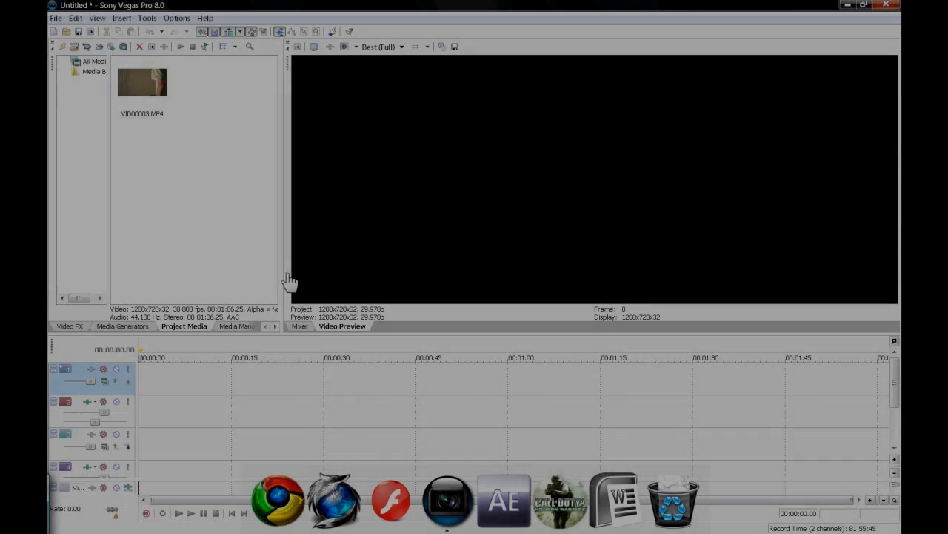
{"action": "mouse_move", "coordinate": [448, 457]}
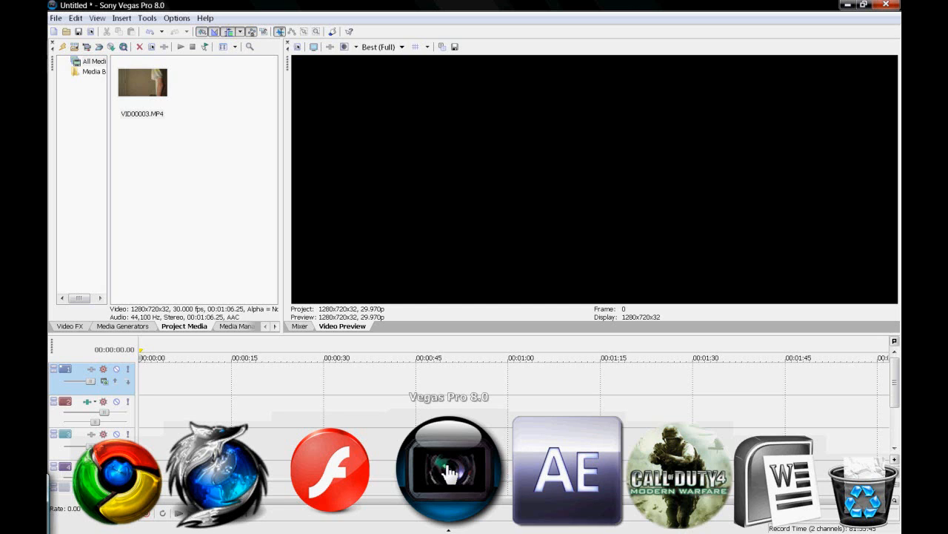
{"action": "mouse_move", "coordinate": [495, 471]}
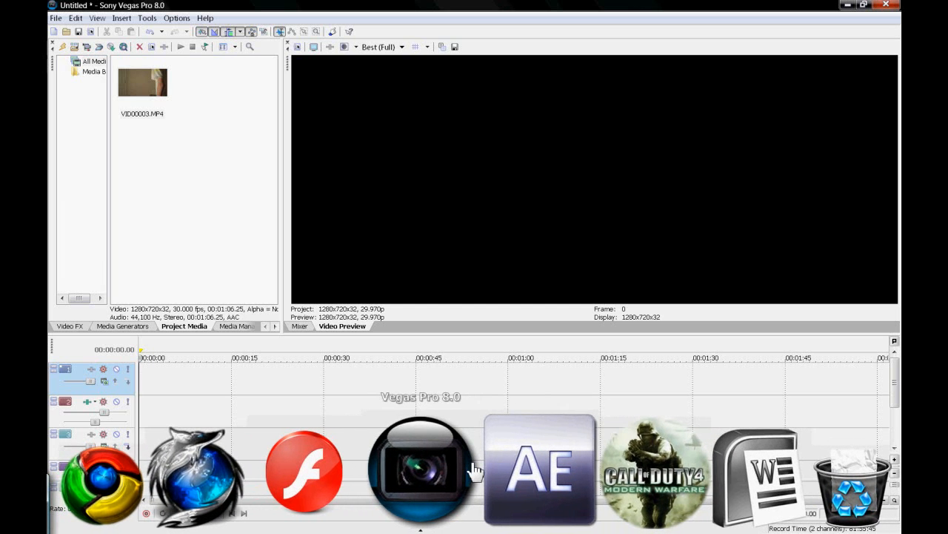
{"action": "mouse_move", "coordinate": [630, 394]}
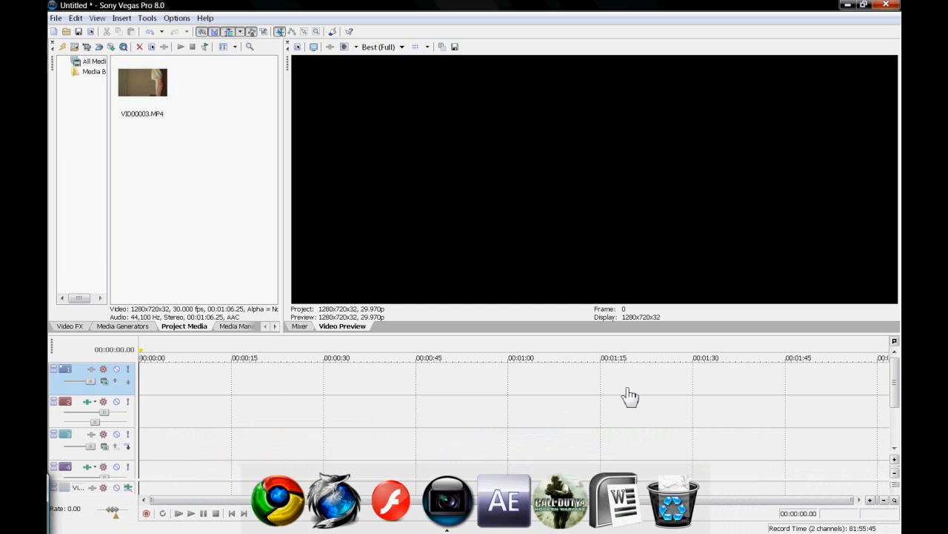
{"action": "mouse_move", "coordinate": [445, 471]}
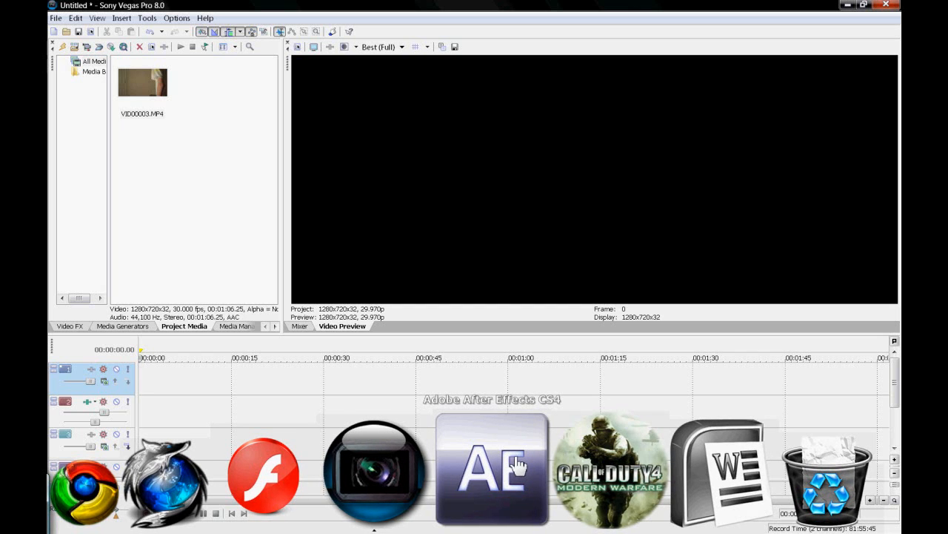
{"action": "mouse_move", "coordinate": [515, 486]}
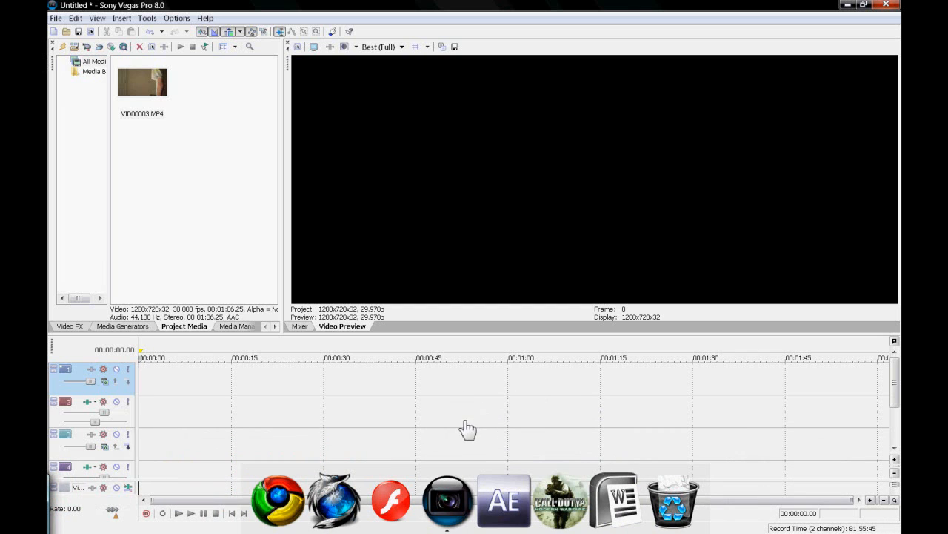
{"action": "mouse_move", "coordinate": [437, 496]}
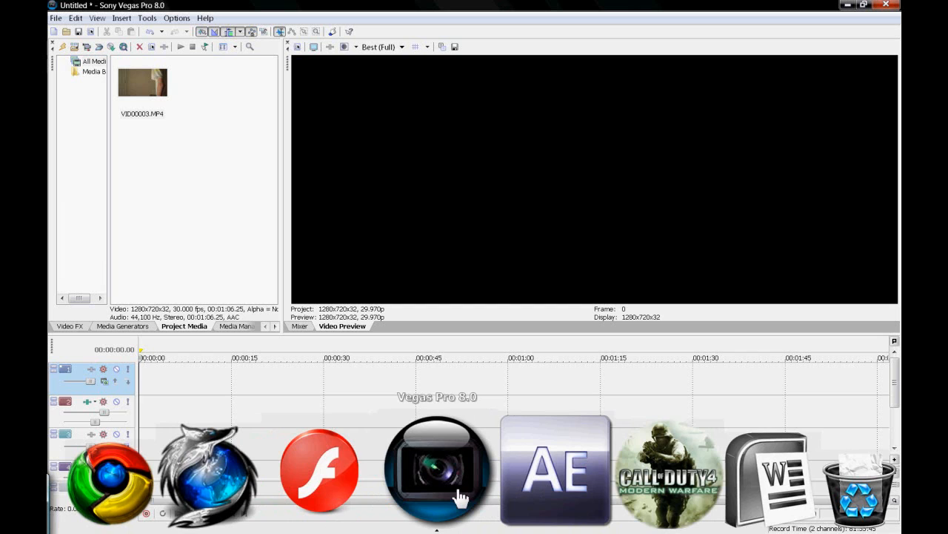
{"action": "mouse_move", "coordinate": [507, 471]}
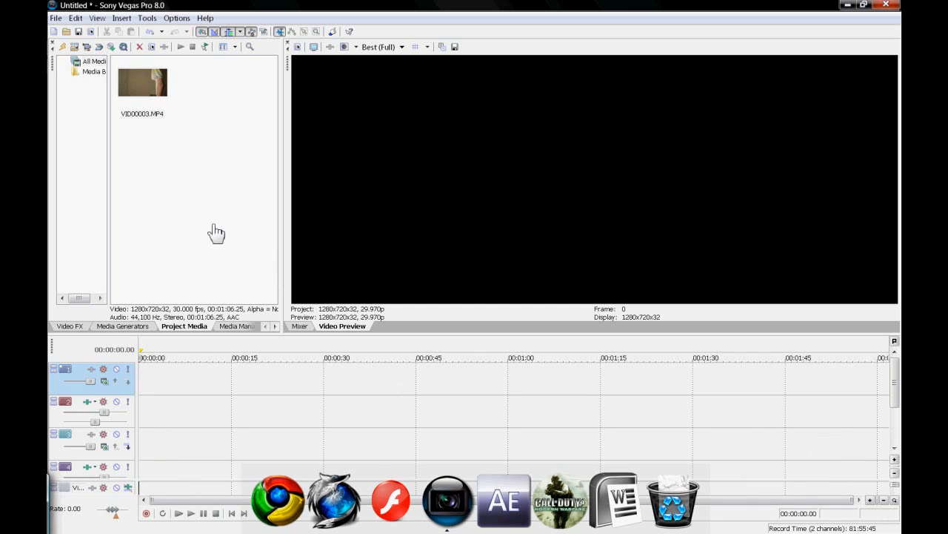
{"action": "mouse_move", "coordinate": [157, 104]}
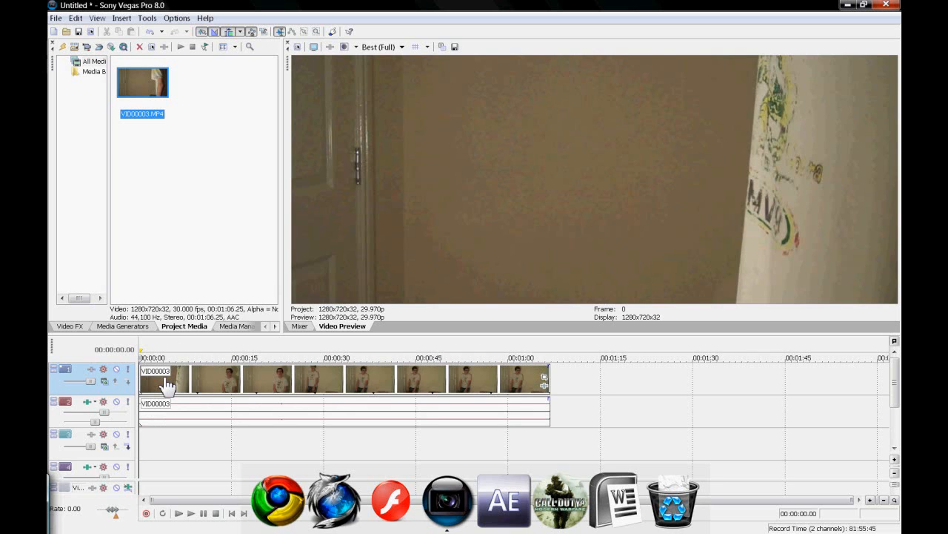
{"action": "mouse_move", "coordinate": [525, 387]}
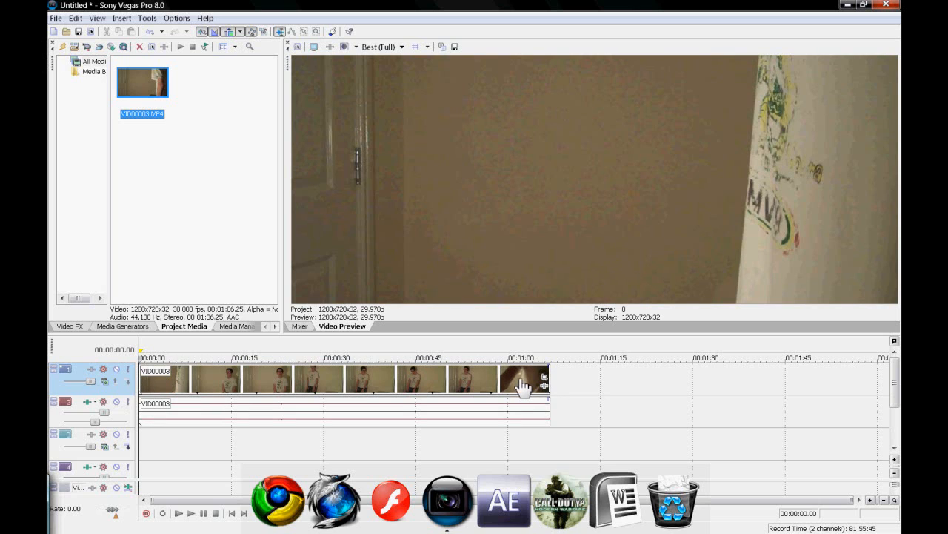
{"action": "mouse_move", "coordinate": [503, 382]}
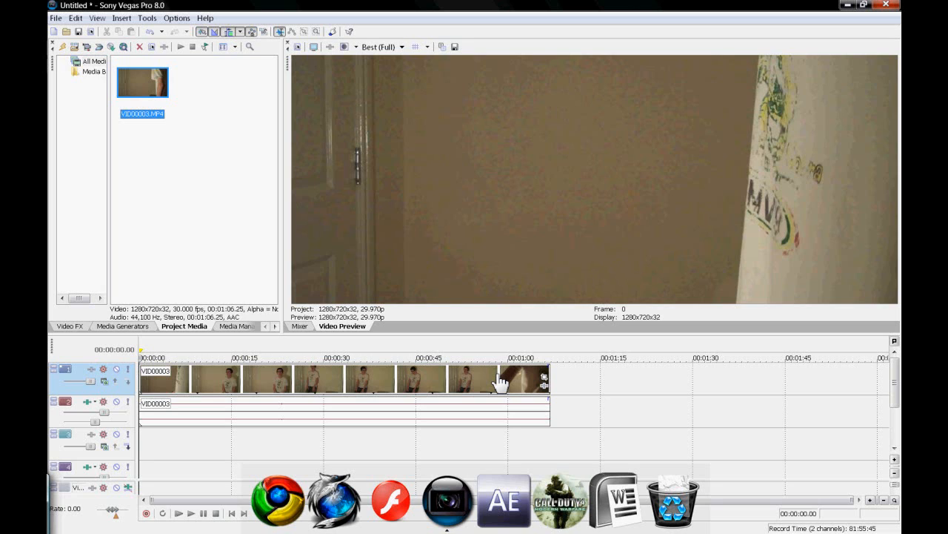
{"action": "mouse_move", "coordinate": [178, 378]}
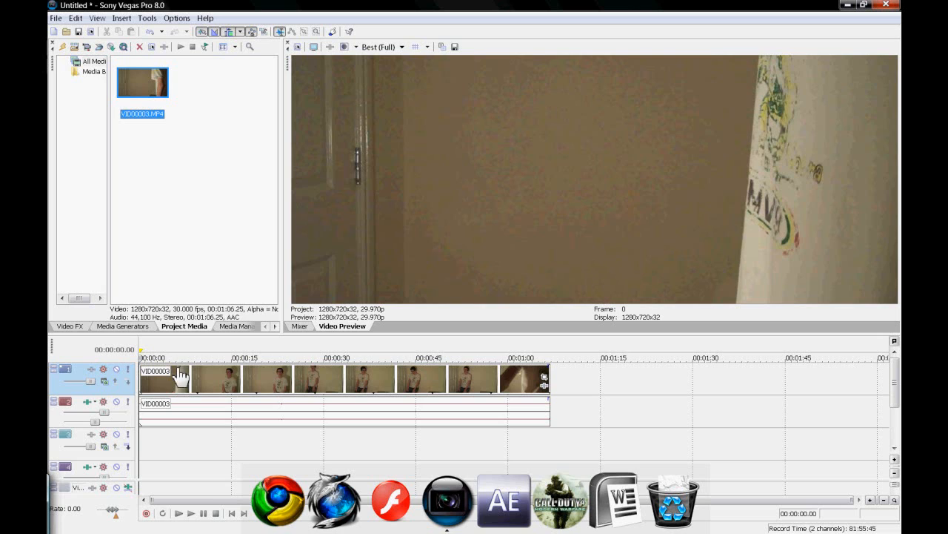
{"action": "mouse_move", "coordinate": [344, 386]}
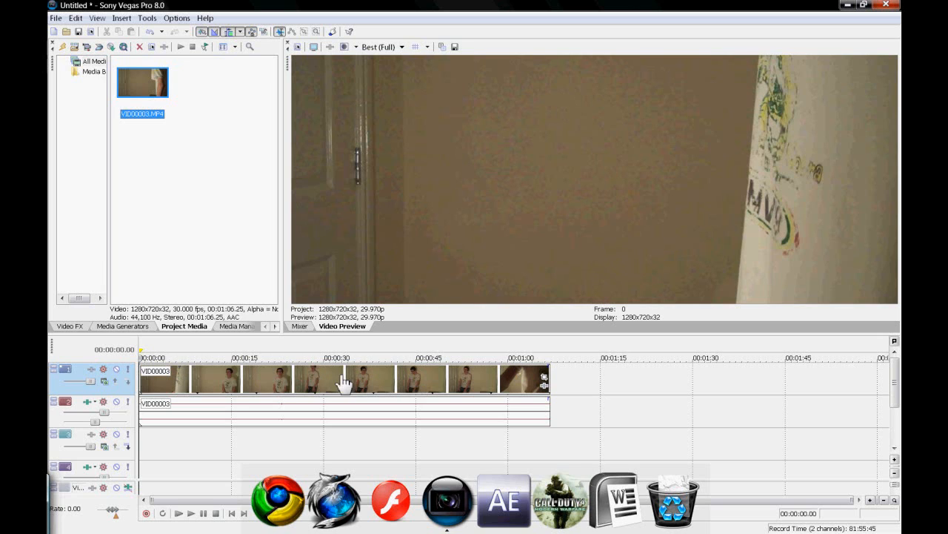
{"action": "mouse_move", "coordinate": [211, 393]}
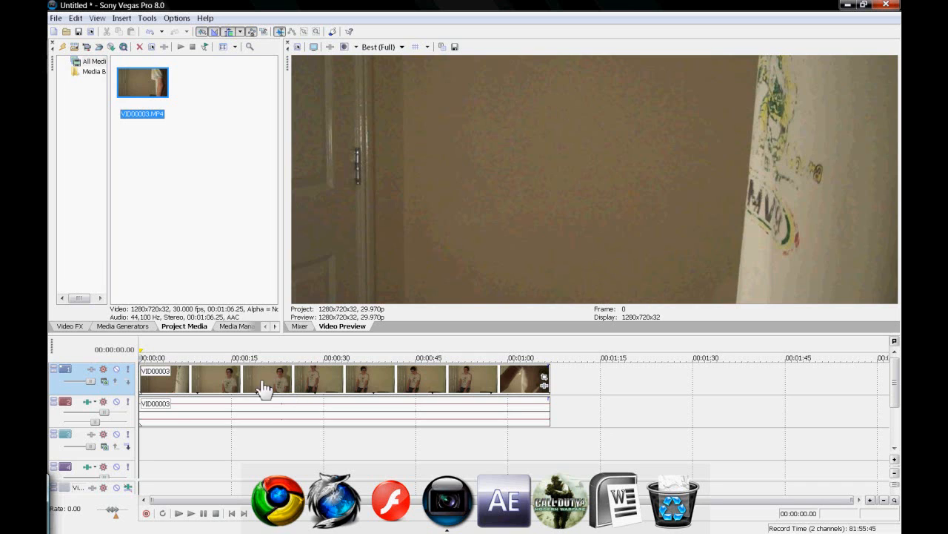
Trim the clip to its first fifteen seconds and stack a copy on a second video track.
{"action": "left_click", "coordinate": [178, 379]}
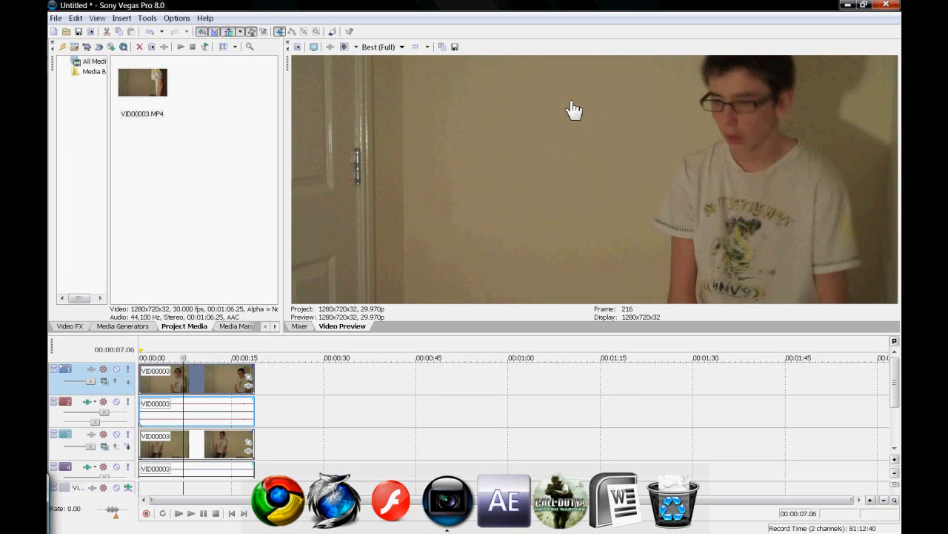
{"action": "mouse_move", "coordinate": [543, 184]}
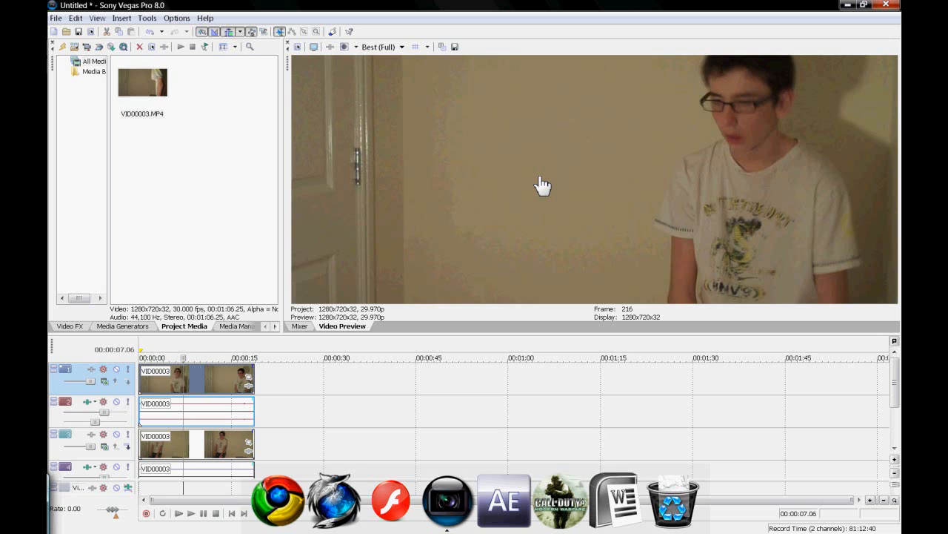
{"action": "mouse_move", "coordinate": [471, 138]}
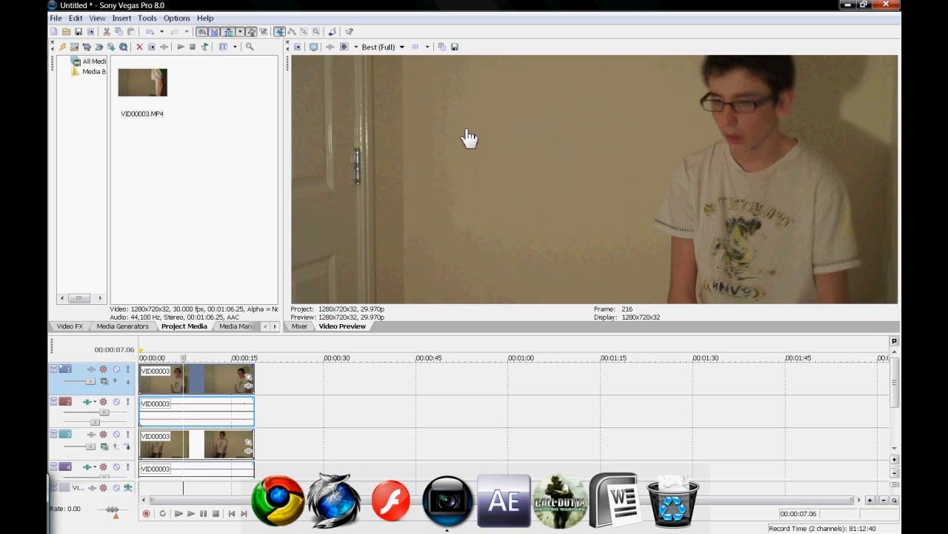
{"action": "mouse_move", "coordinate": [477, 136]}
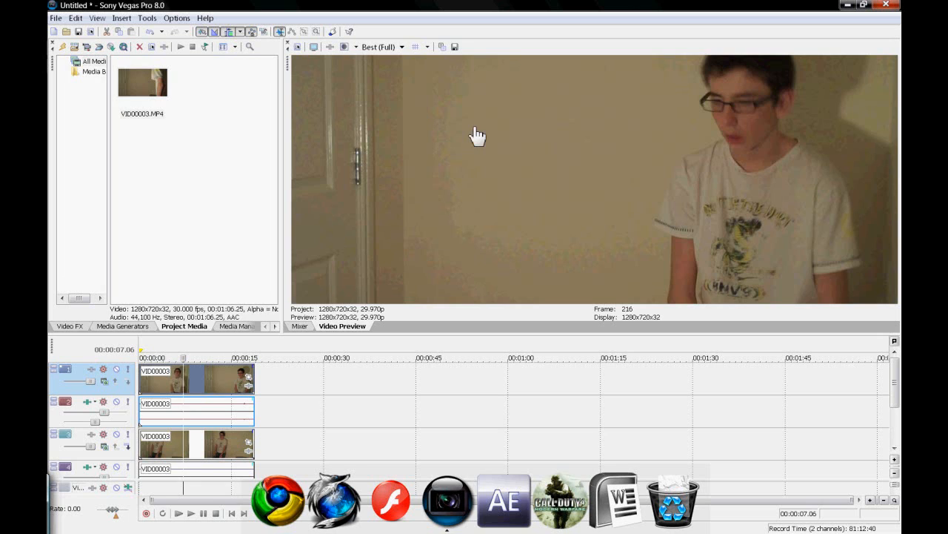
{"action": "mouse_move", "coordinate": [496, 216]}
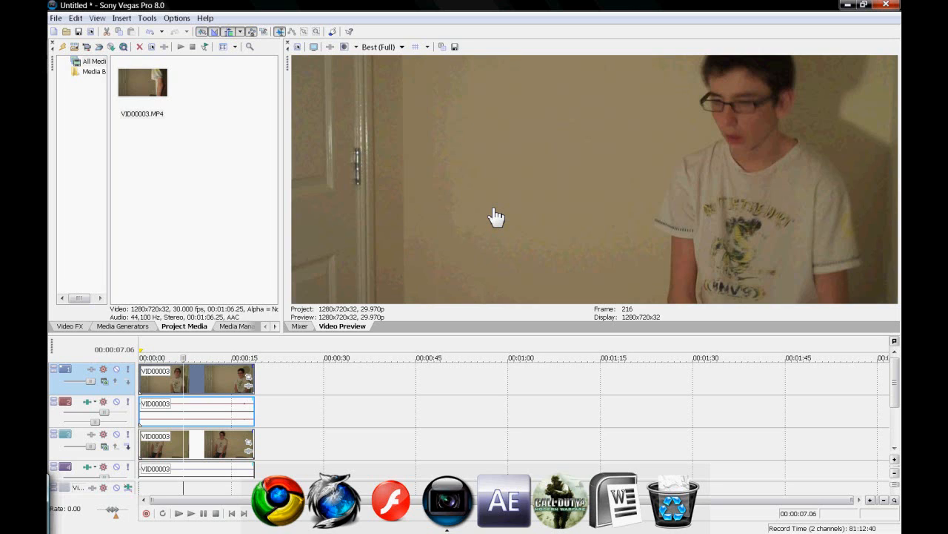
{"action": "mouse_move", "coordinate": [418, 305]}
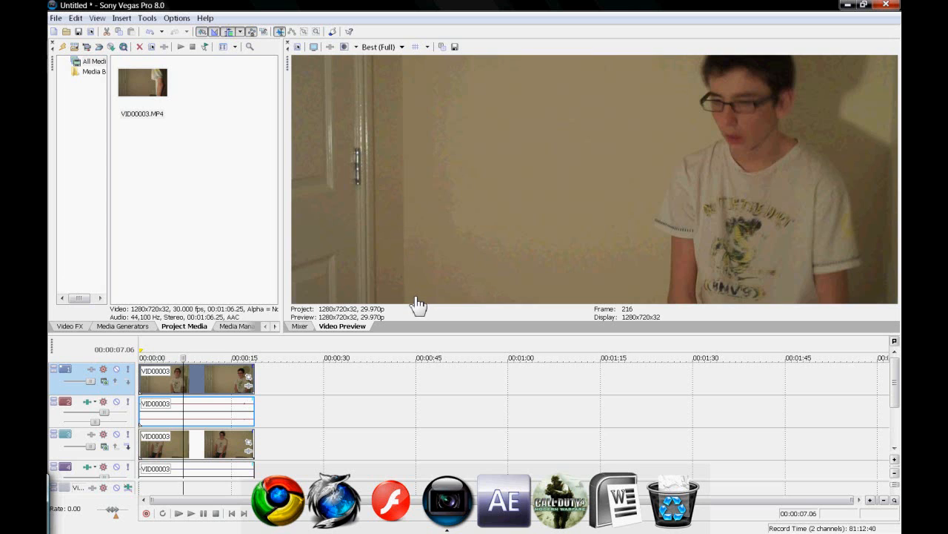
{"action": "mouse_move", "coordinate": [304, 385]}
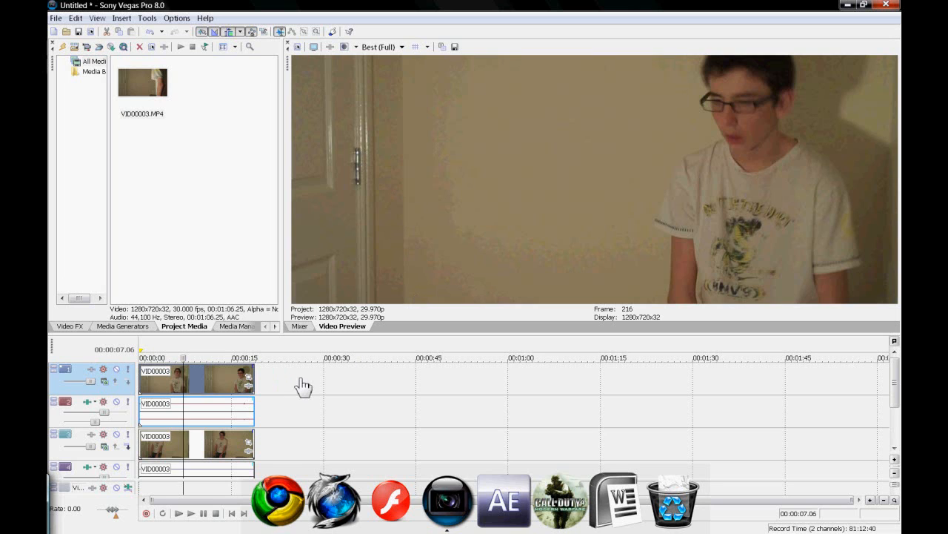
{"action": "mouse_move", "coordinate": [250, 382]}
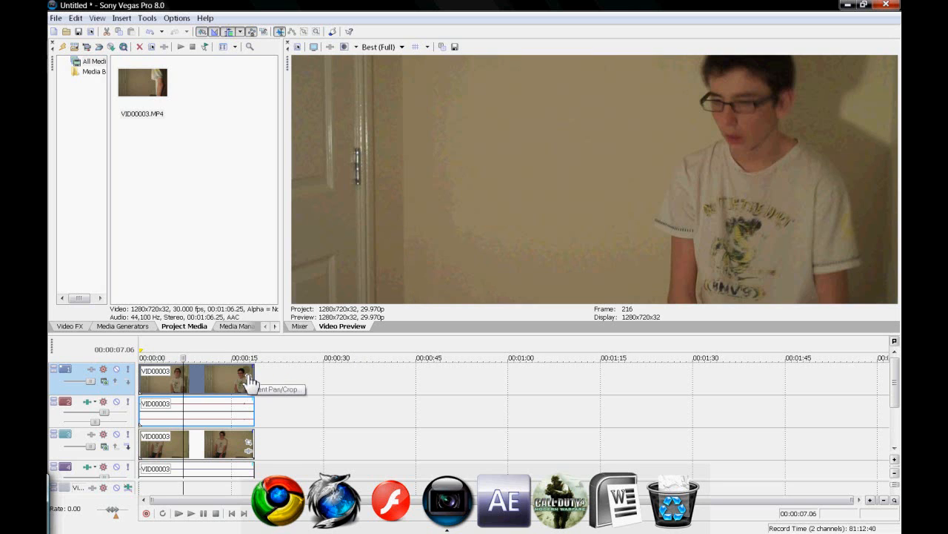
Enable the Mask option in Event Pan/Crop for the top clip.
{"action": "left_click", "coordinate": [249, 379]}
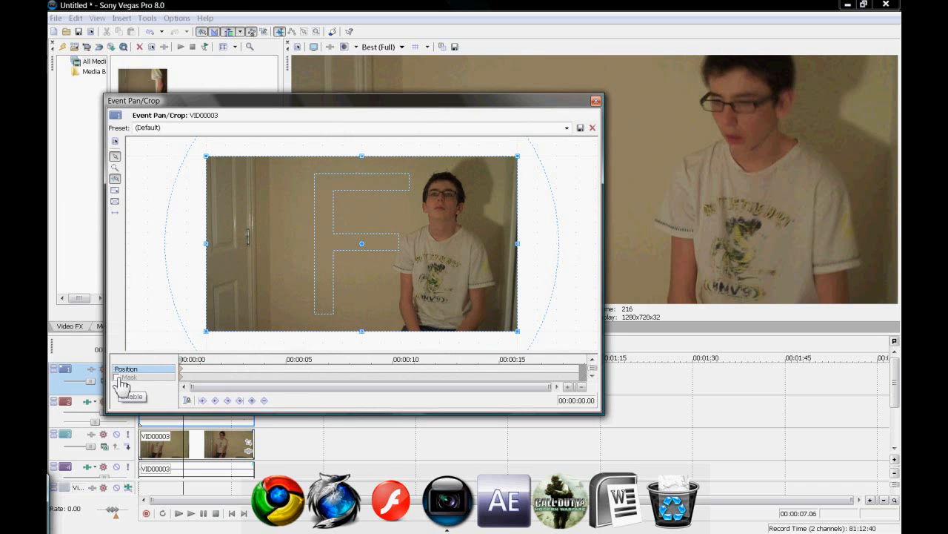
{"action": "left_click", "coordinate": [115, 379]}
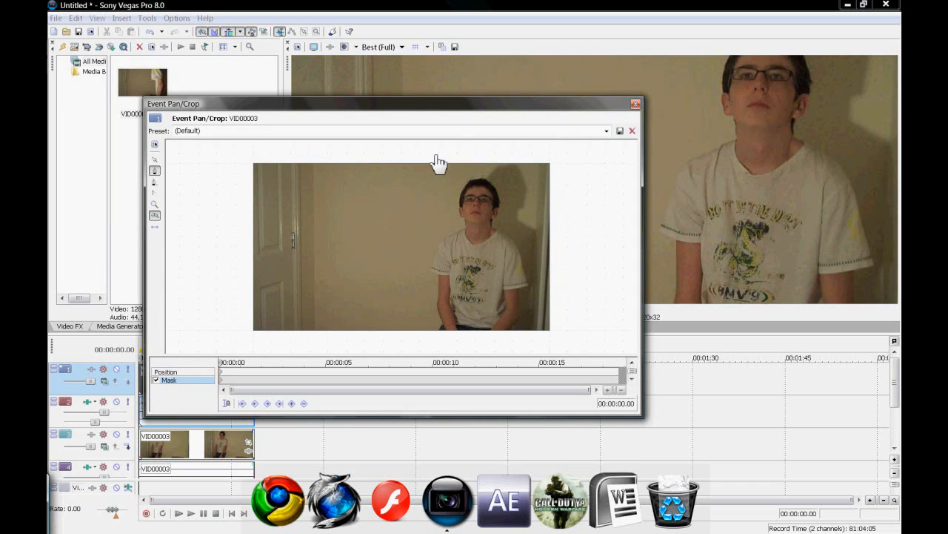
{"action": "mouse_move", "coordinate": [471, 202]}
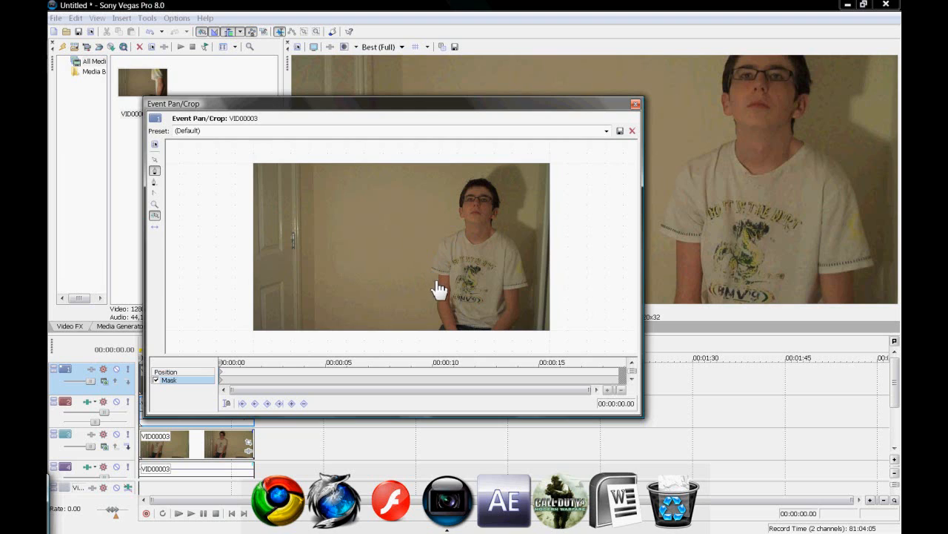
{"action": "mouse_move", "coordinate": [487, 181]}
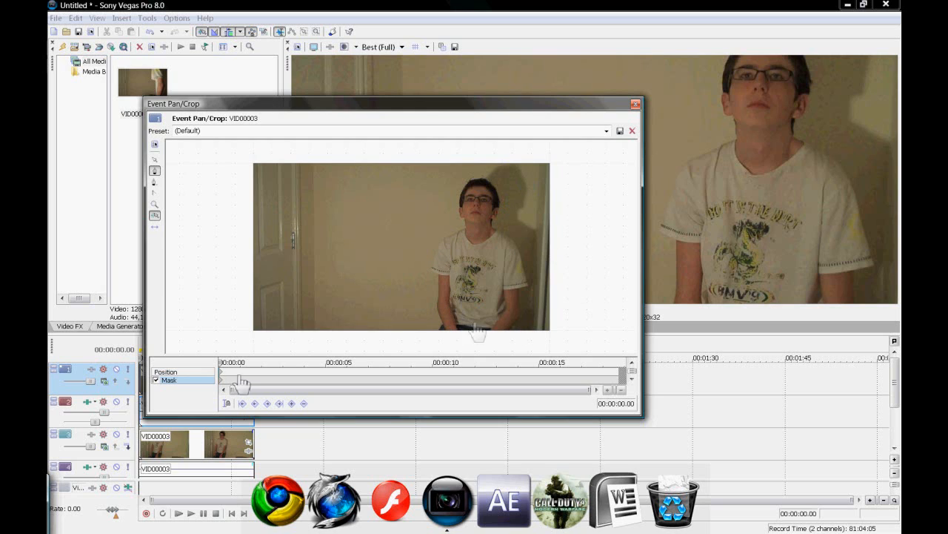
{"action": "mouse_move", "coordinate": [492, 363]}
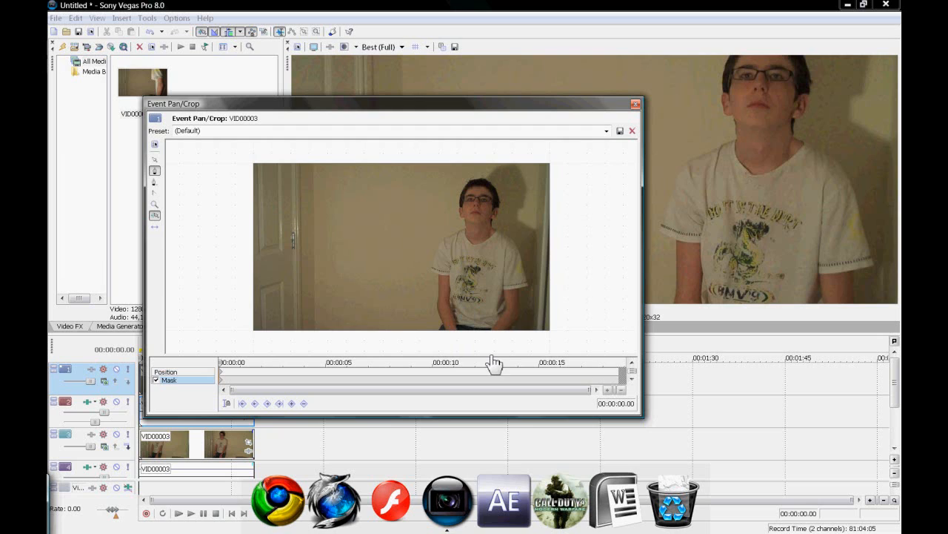
{"action": "mouse_move", "coordinate": [406, 281]}
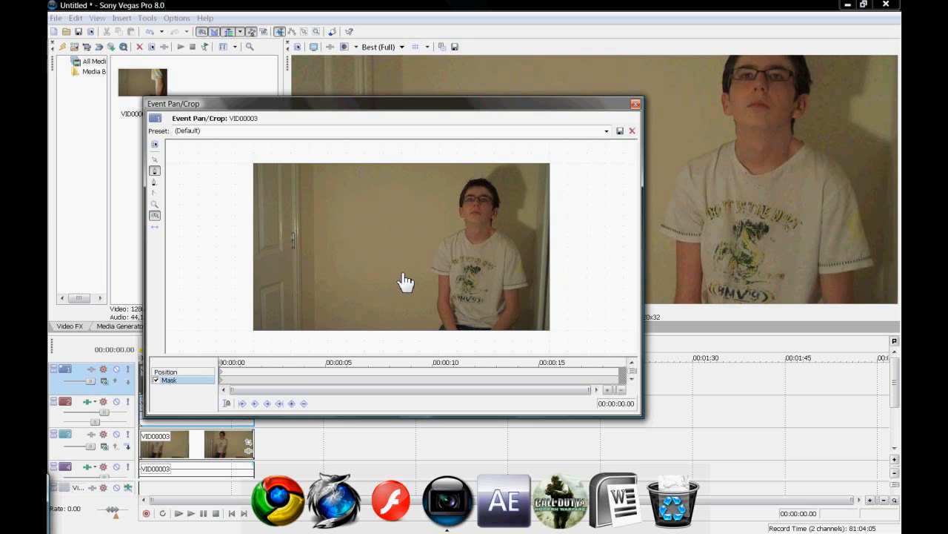
{"action": "mouse_move", "coordinate": [437, 239]}
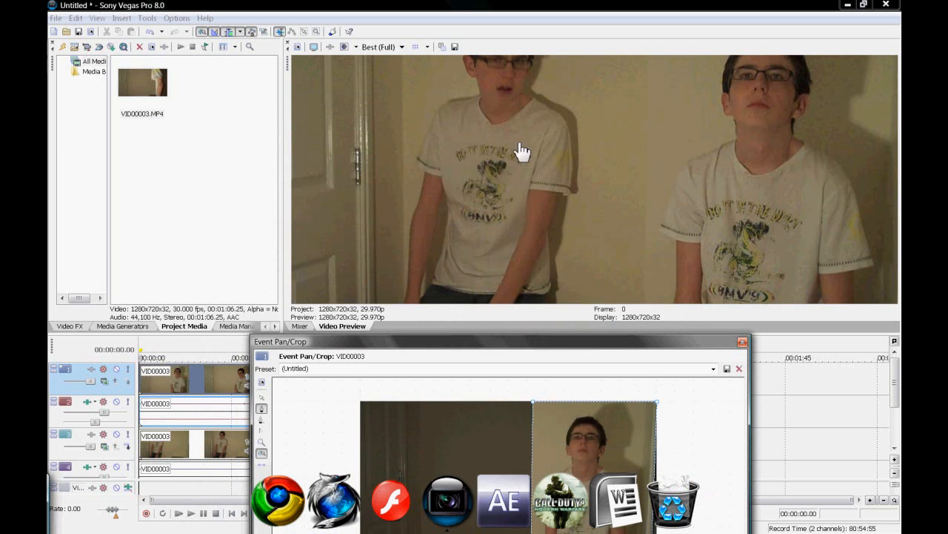
{"action": "mouse_move", "coordinate": [715, 350]}
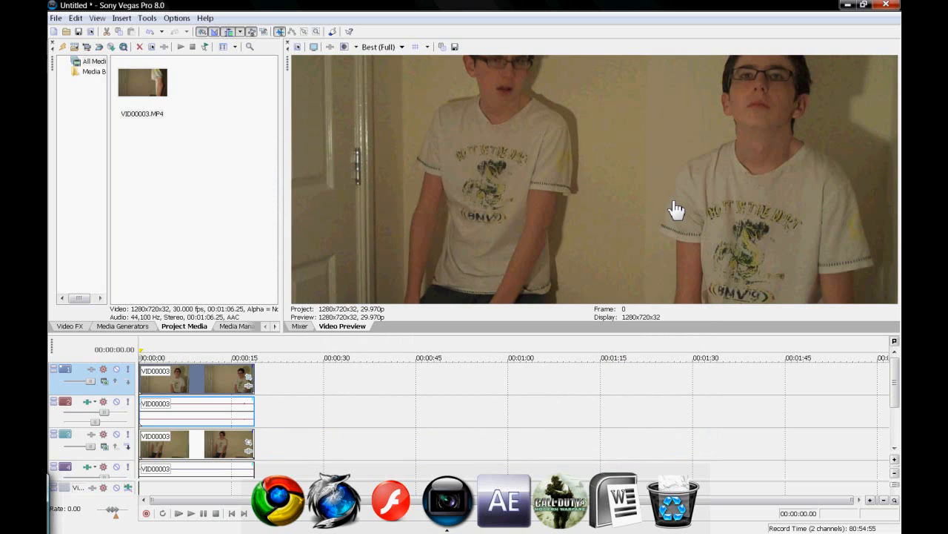
{"action": "mouse_move", "coordinate": [626, 265]}
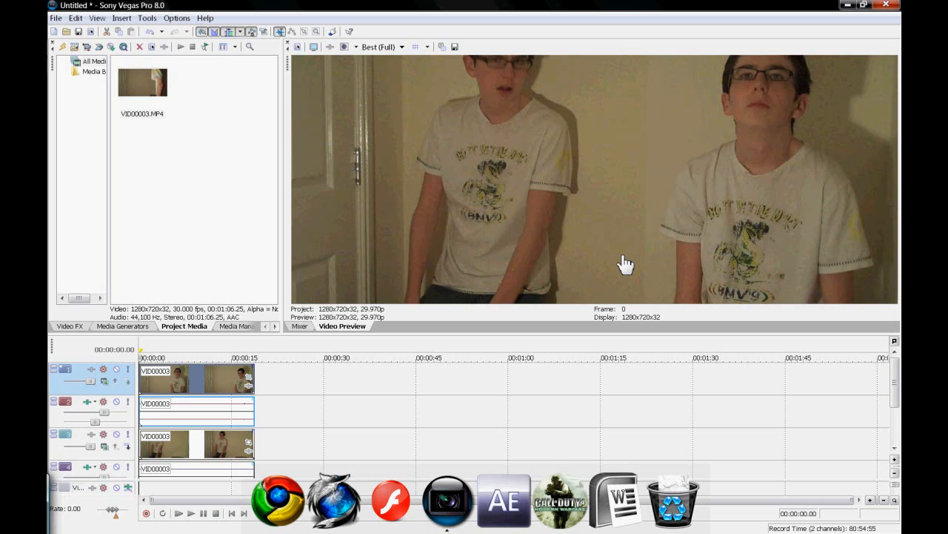
{"action": "mouse_move", "coordinate": [599, 172]}
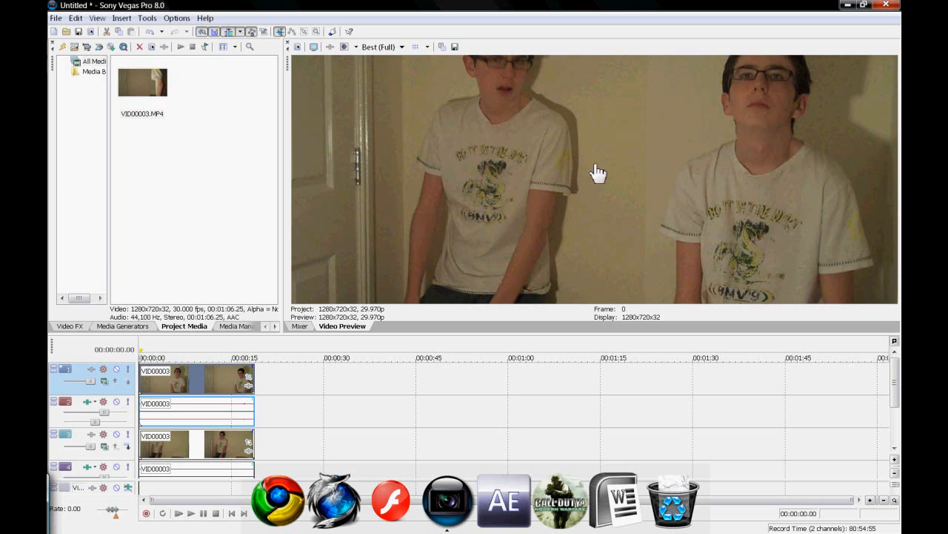
{"action": "mouse_move", "coordinate": [524, 289]}
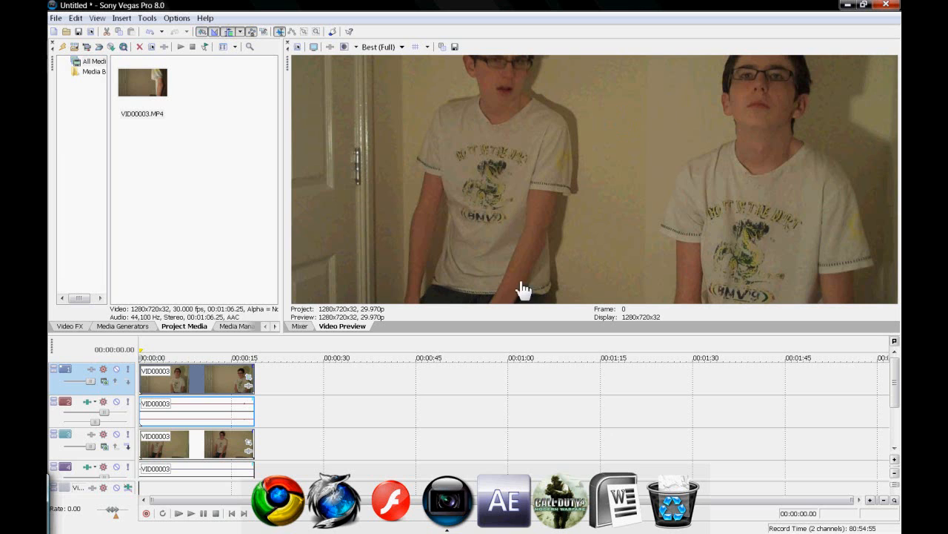
{"action": "mouse_move", "coordinate": [486, 341]}
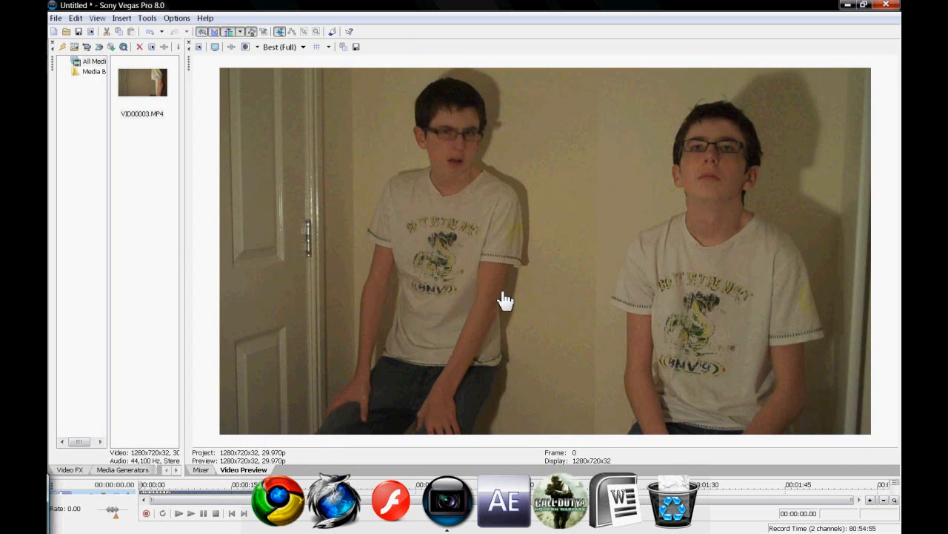
{"action": "mouse_move", "coordinate": [606, 100]}
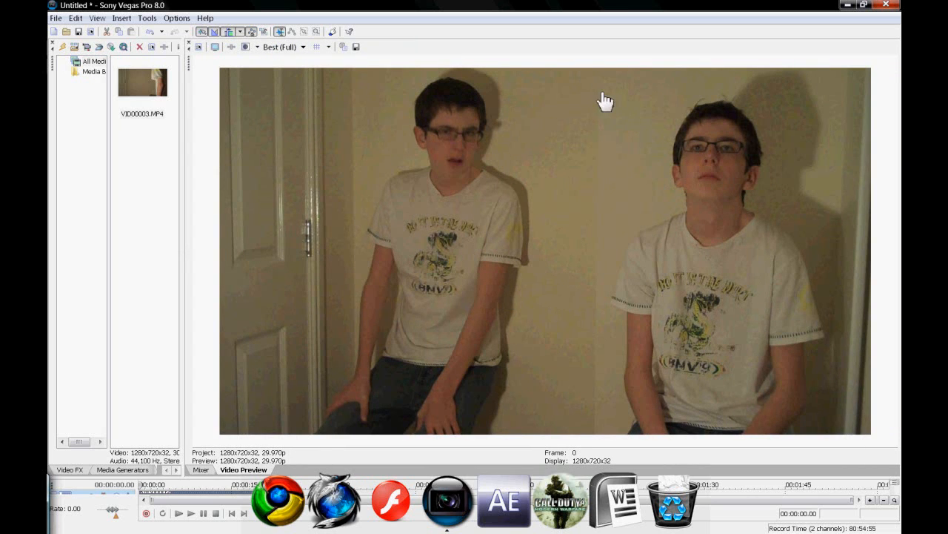
{"action": "mouse_move", "coordinate": [611, 98]}
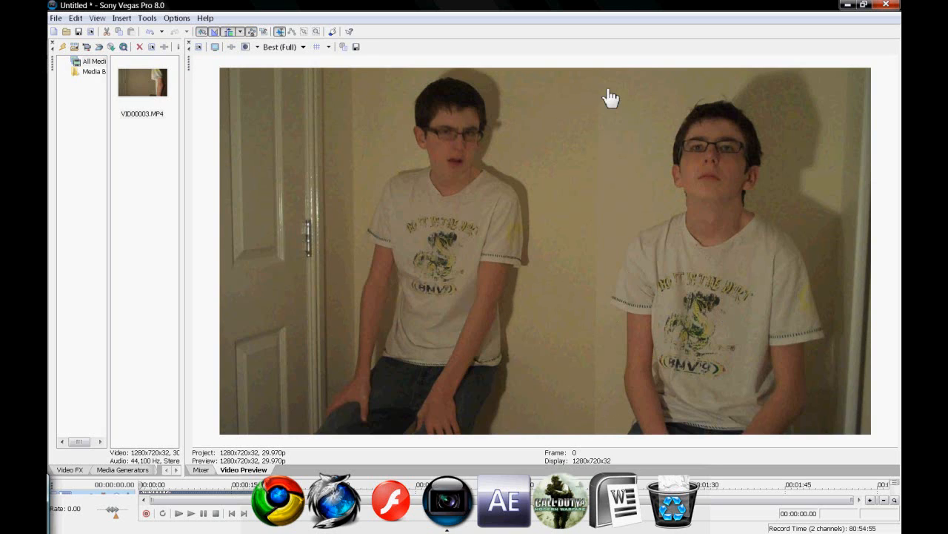
{"action": "mouse_move", "coordinate": [658, 119]}
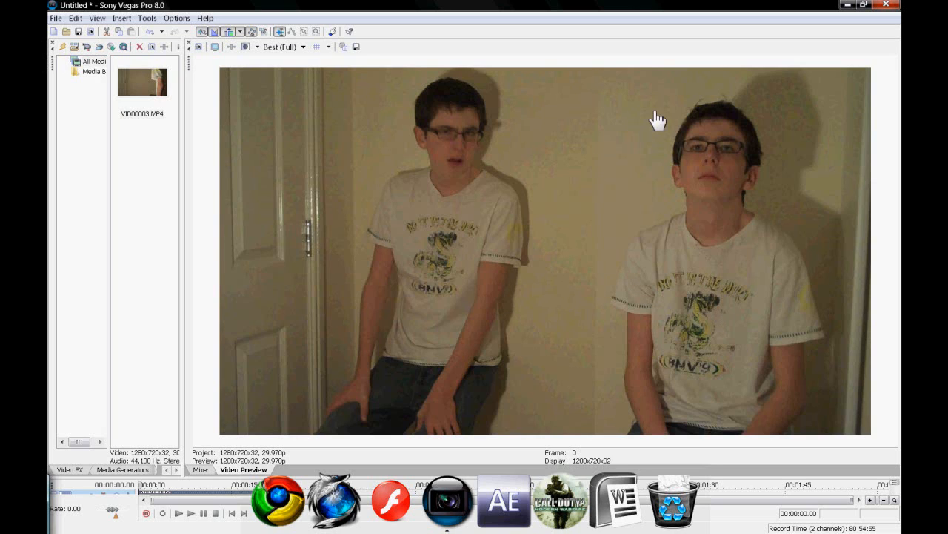
{"action": "mouse_move", "coordinate": [735, 305]}
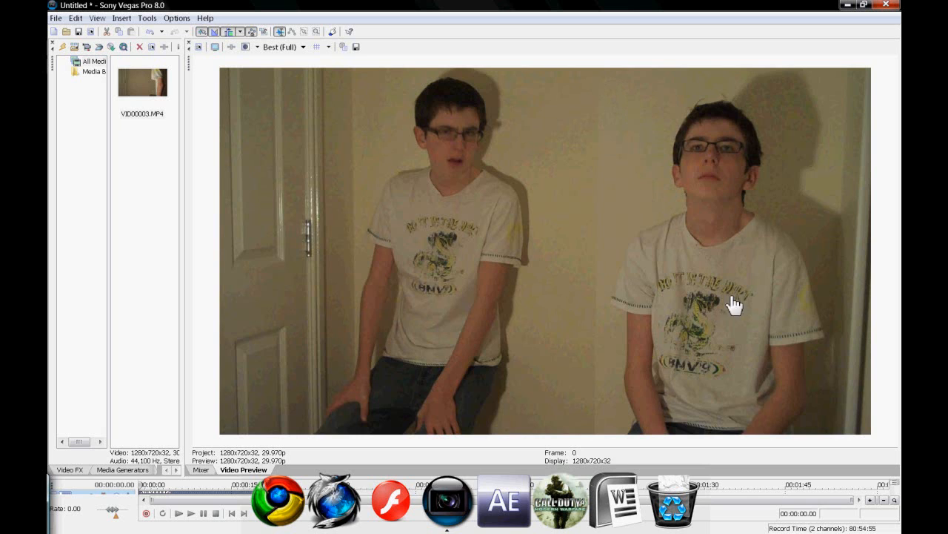
{"action": "mouse_move", "coordinate": [482, 460]}
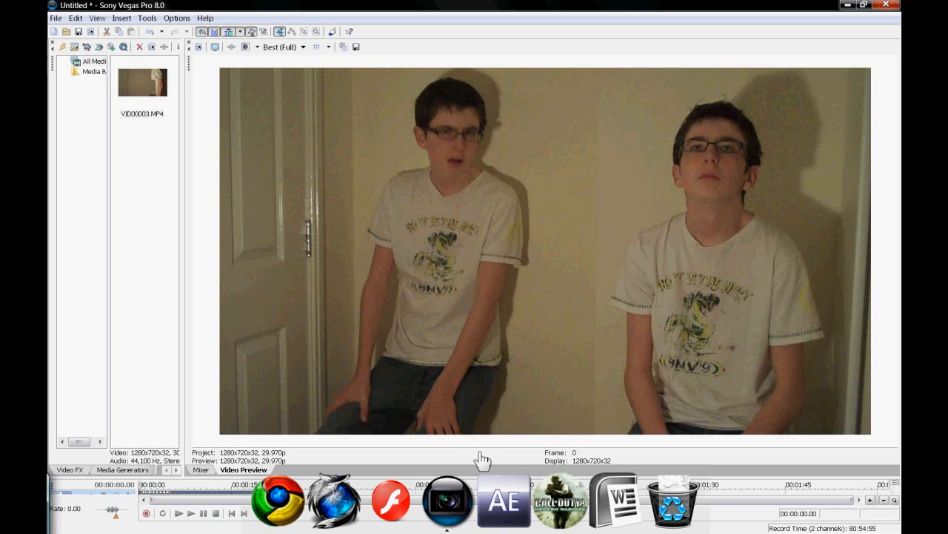
{"action": "mouse_move", "coordinate": [206, 486]}
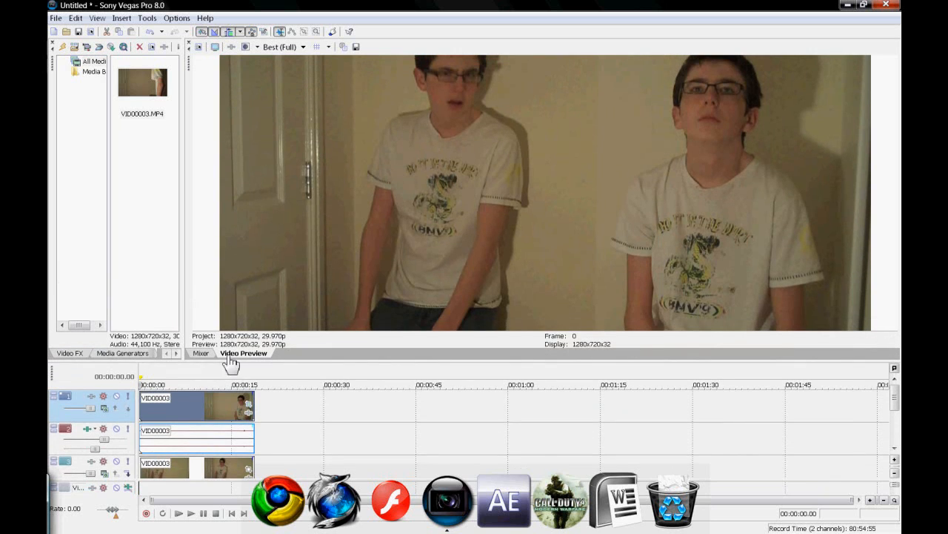
Show the Video FX list with the Color Corrector presets beside the preview.
{"action": "left_click", "coordinate": [68, 353]}
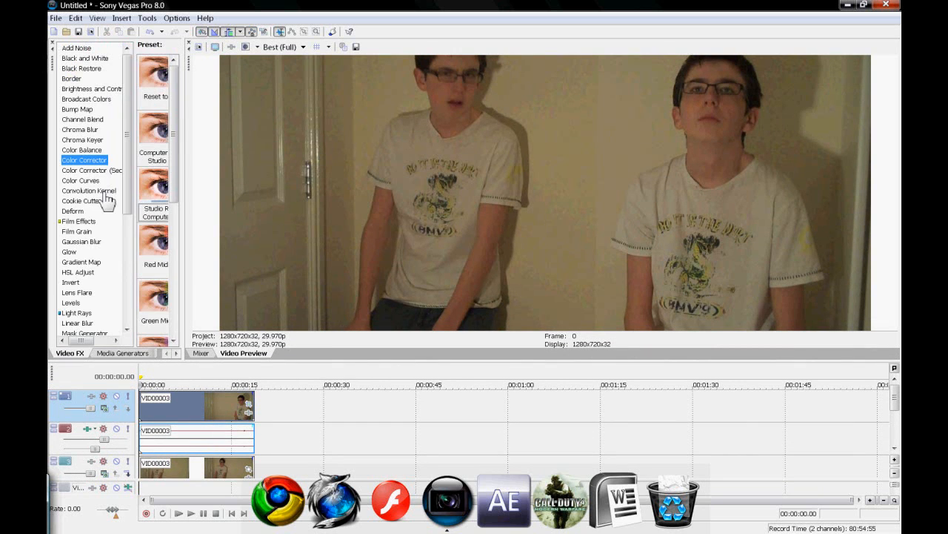
{"action": "mouse_move", "coordinate": [187, 231]}
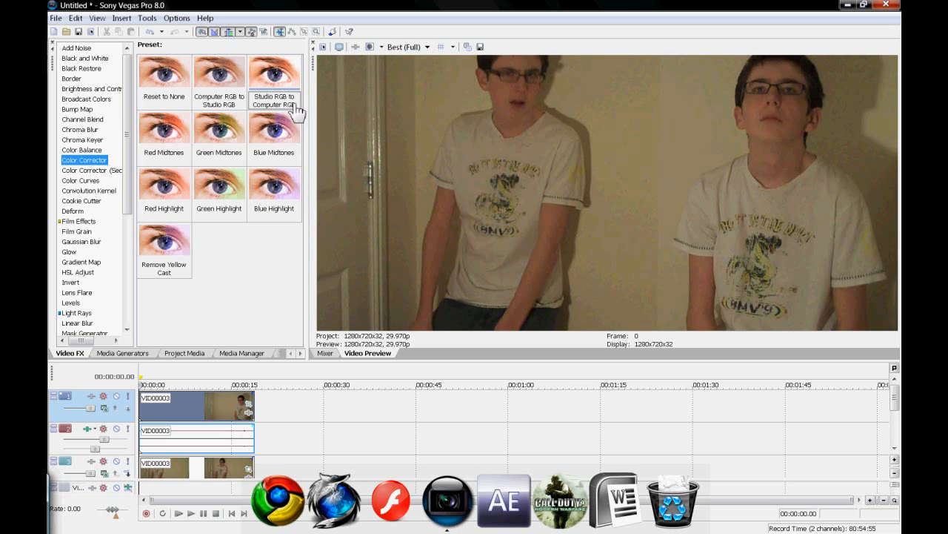
{"action": "mouse_move", "coordinate": [314, 120]}
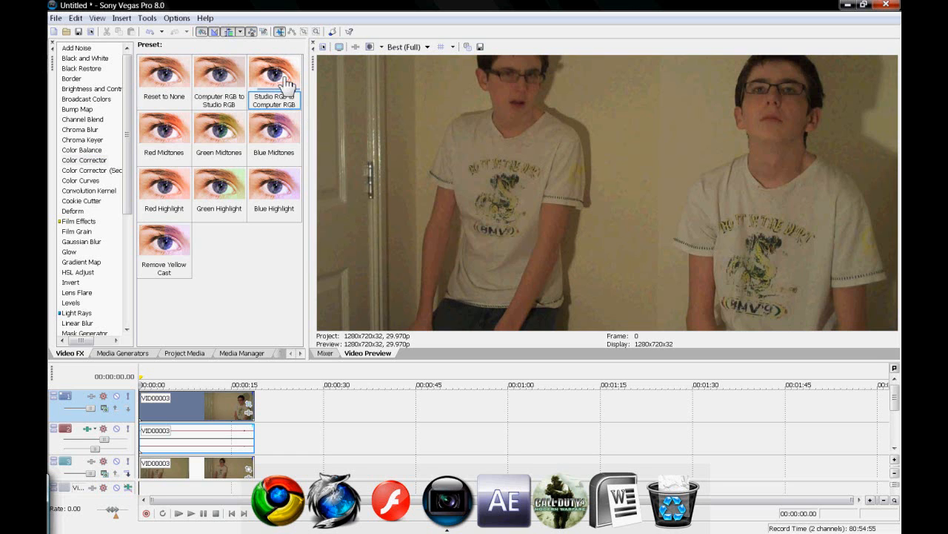
{"action": "mouse_move", "coordinate": [219, 409]}
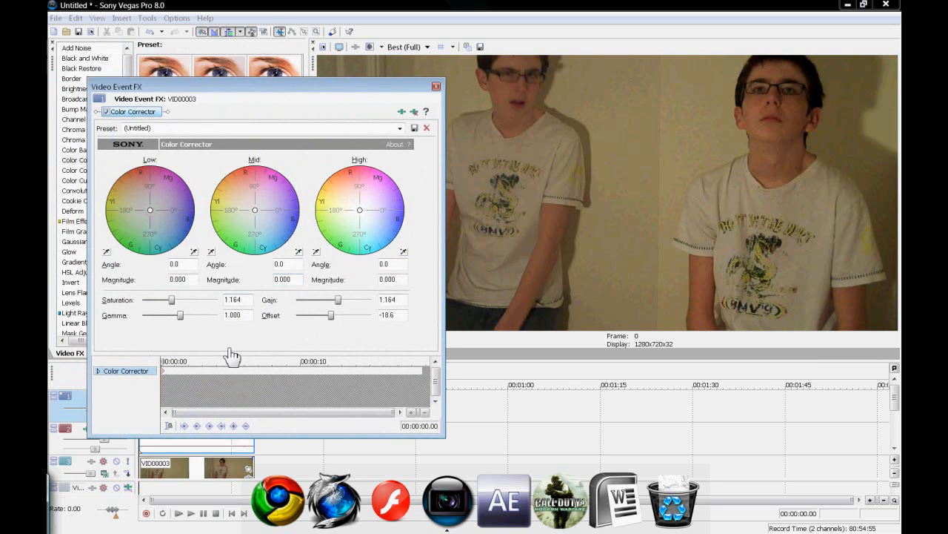
Nudge the Color Corrector saturation and gamma sliders to match the darker half's midtones.
{"action": "left_click_drag", "start_coordinate": [175, 300], "coordinate": [191, 299]}
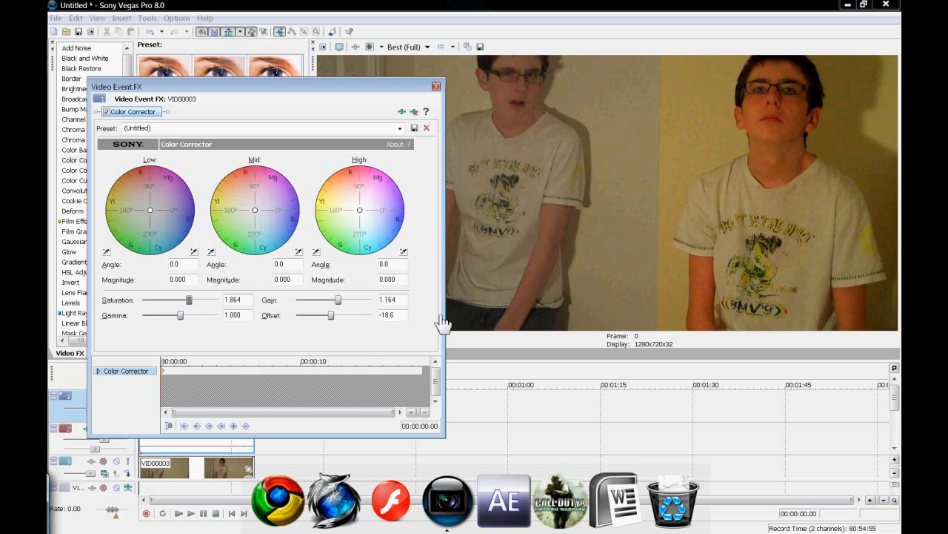
{"action": "left_click_drag", "start_coordinate": [190, 299], "coordinate": [170, 299]}
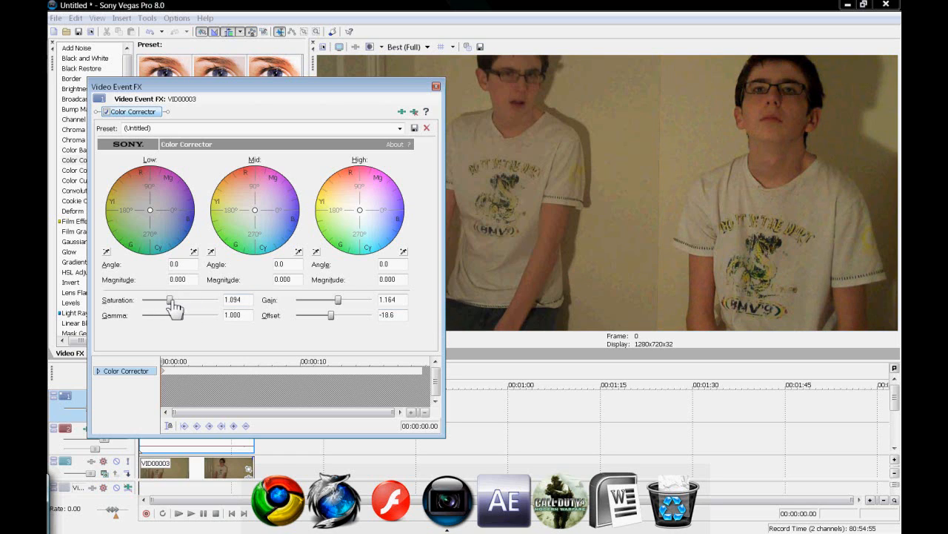
{"action": "left_click_drag", "start_coordinate": [181, 315], "coordinate": [161, 315]}
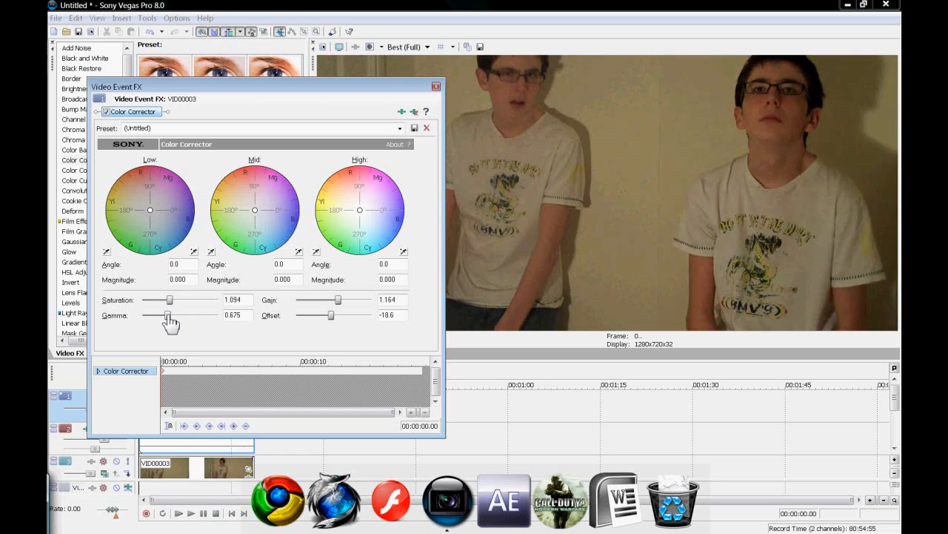
{"action": "left_click_drag", "start_coordinate": [160, 314], "coordinate": [178, 314]}
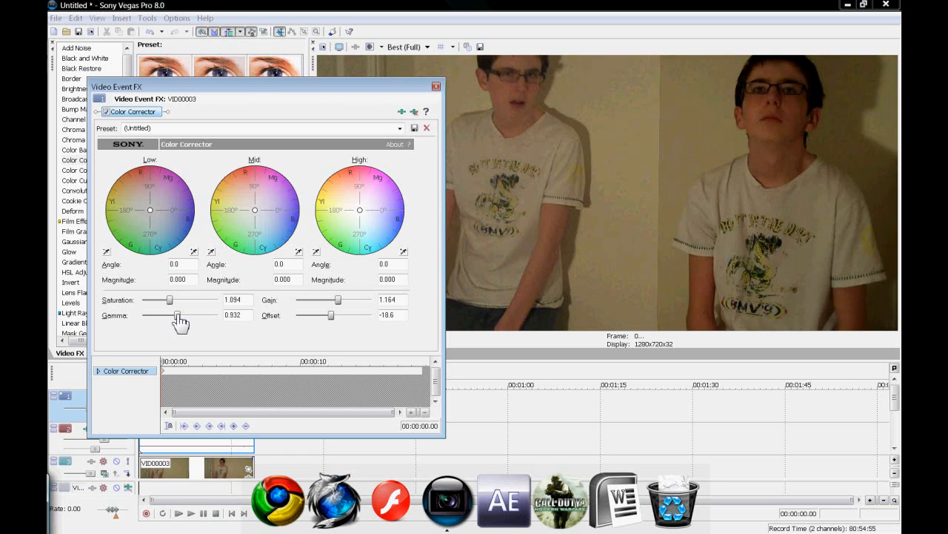
{"action": "left_click_drag", "start_coordinate": [169, 314], "coordinate": [171, 314]}
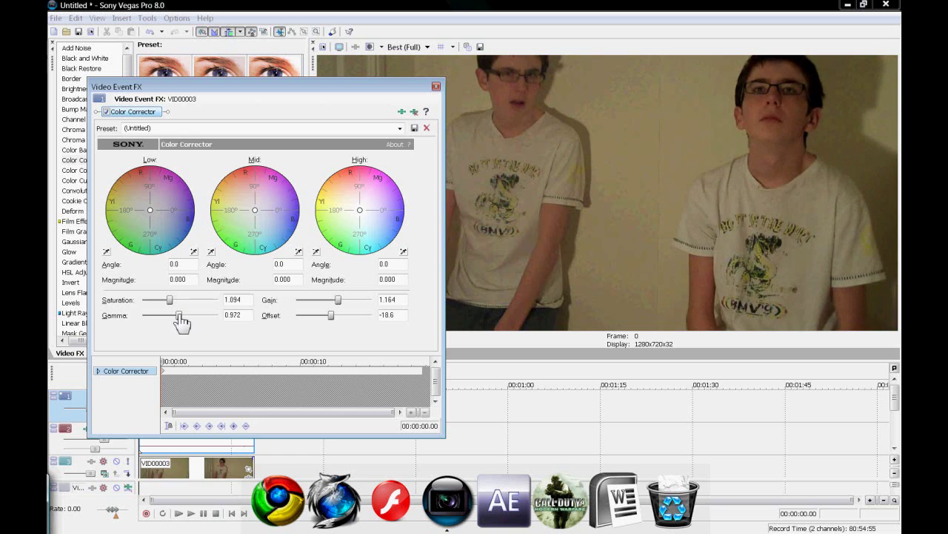
{"action": "mouse_move", "coordinate": [651, 184]}
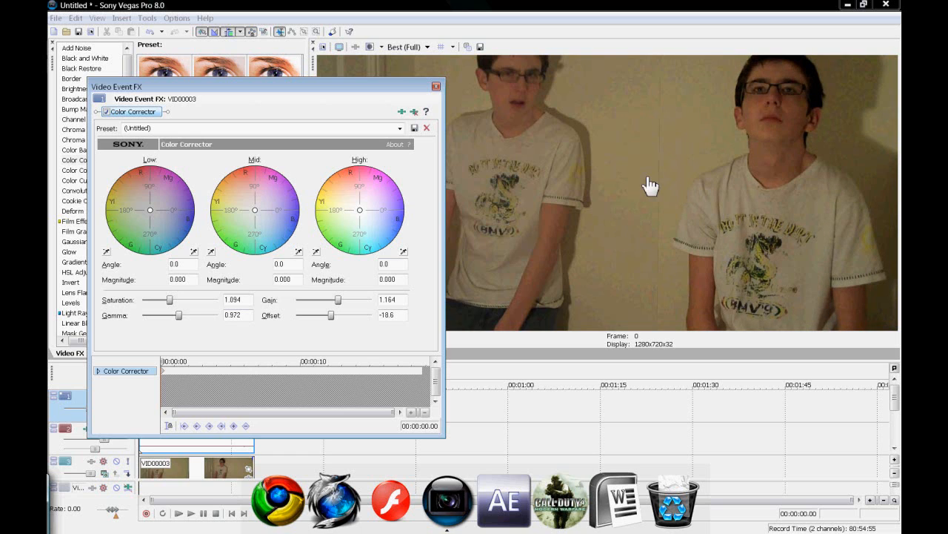
Set Offset to -20 and Gain to about 1.165, then close the Video Event FX dialog.
{"action": "left_click_drag", "start_coordinate": [335, 314], "coordinate": [340, 314]}
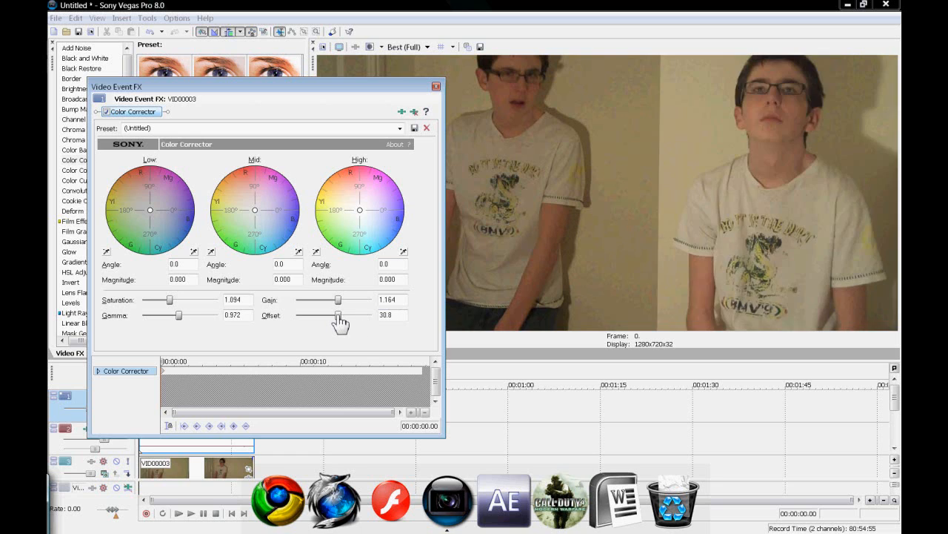
{"action": "left_click_drag", "start_coordinate": [338, 317], "coordinate": [333, 317]}
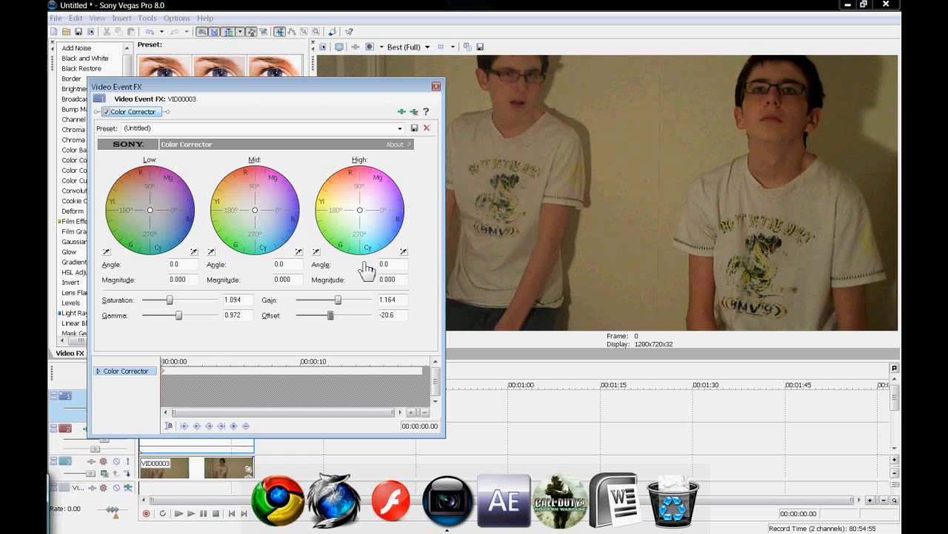
{"action": "left_click_drag", "start_coordinate": [341, 299], "coordinate": [334, 299]}
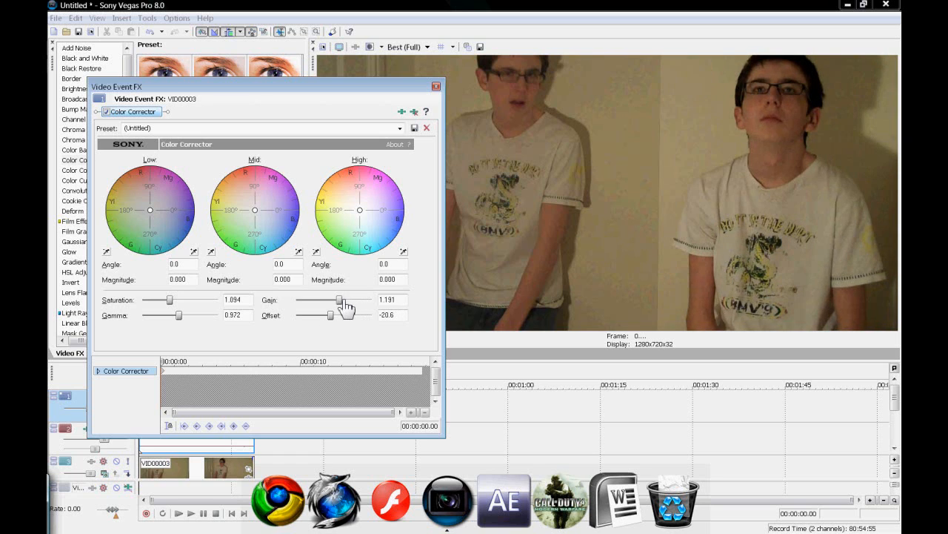
{"action": "left_click_drag", "start_coordinate": [348, 299], "coordinate": [347, 300]}
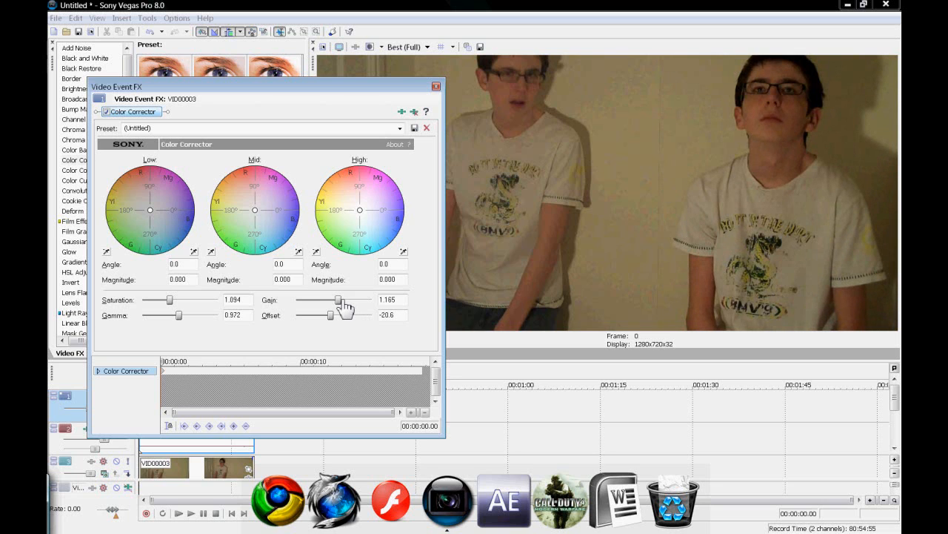
{"action": "left_click", "coordinate": [436, 86]}
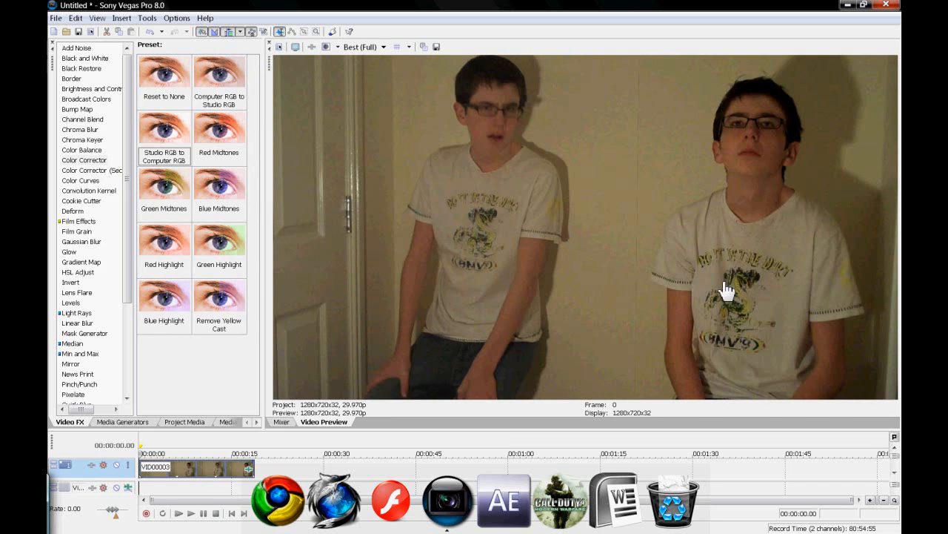
{"action": "mouse_move", "coordinate": [606, 169]}
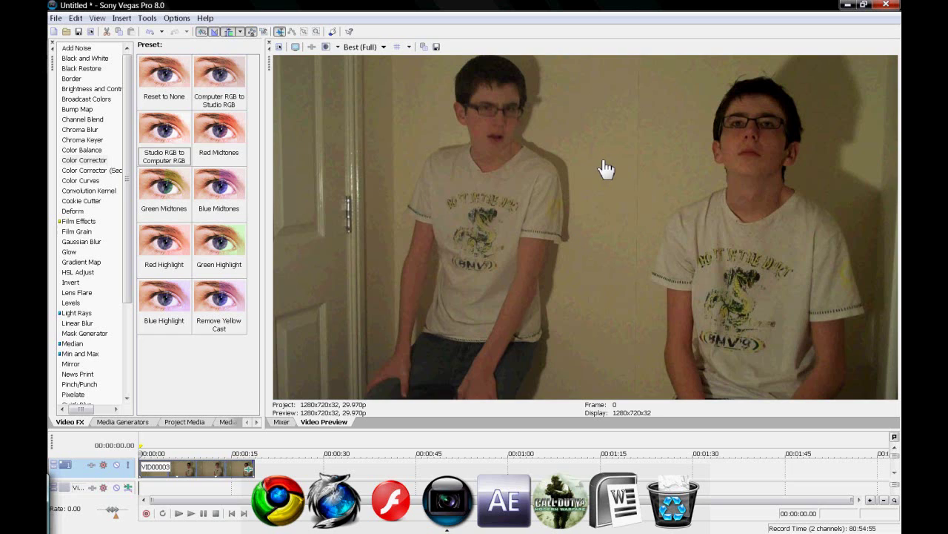
{"action": "mouse_move", "coordinate": [643, 191]}
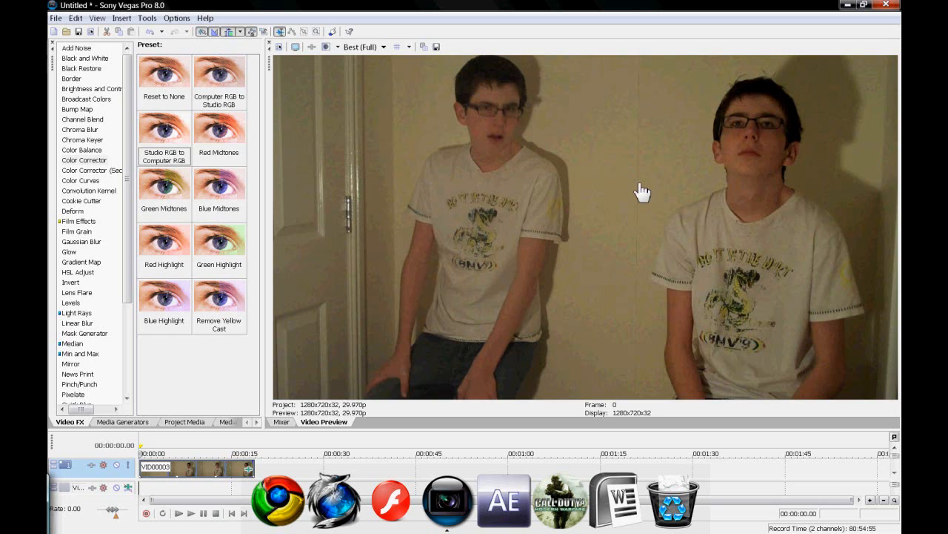
{"action": "mouse_move", "coordinate": [525, 412]}
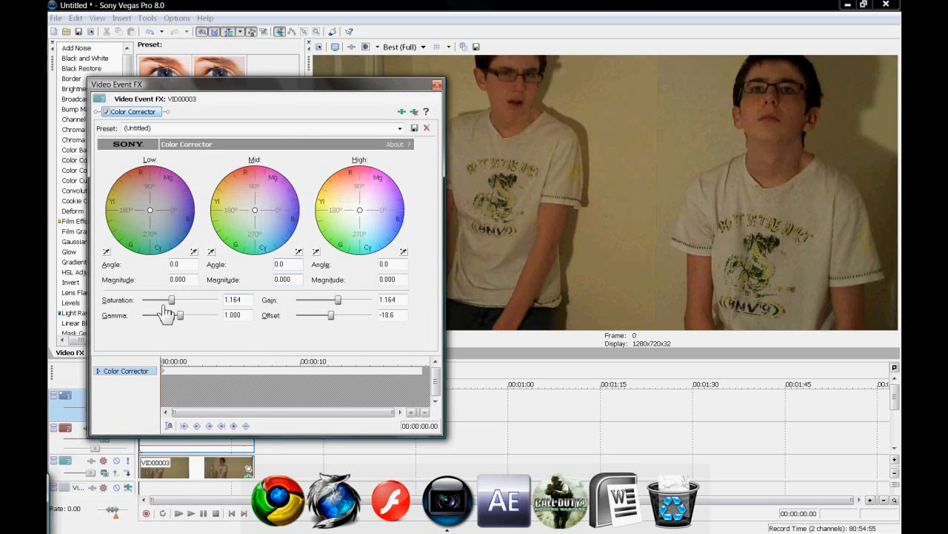
Settle the Color Corrector Saturation and Gamma at about 0.972.
{"action": "left_click_drag", "start_coordinate": [178, 300], "coordinate": [169, 299]}
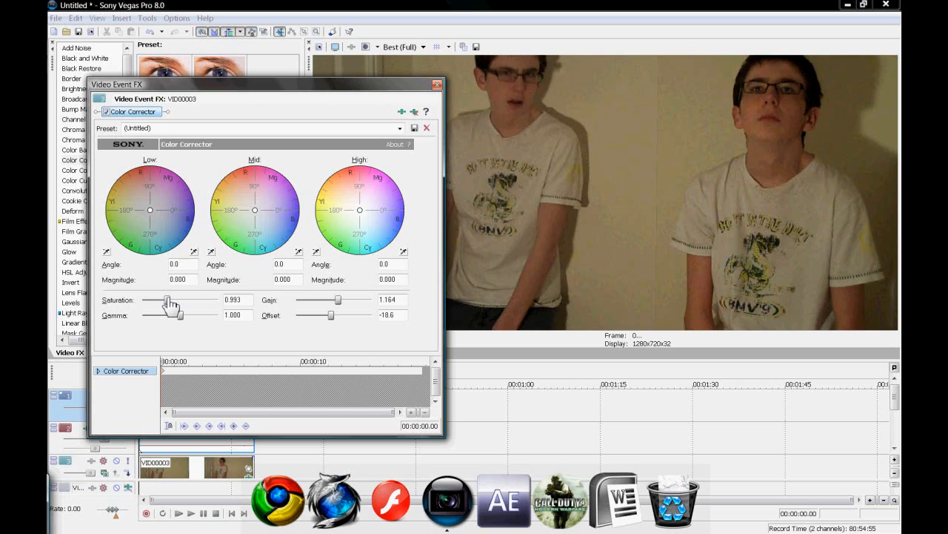
{"action": "left_click_drag", "start_coordinate": [154, 299], "coordinate": [172, 300]}
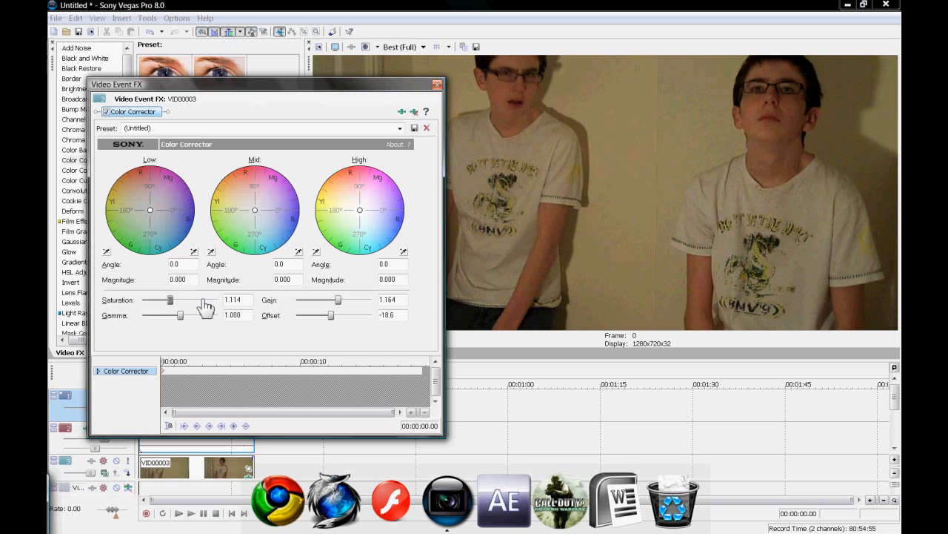
{"action": "left_click_drag", "start_coordinate": [181, 299], "coordinate": [166, 299]}
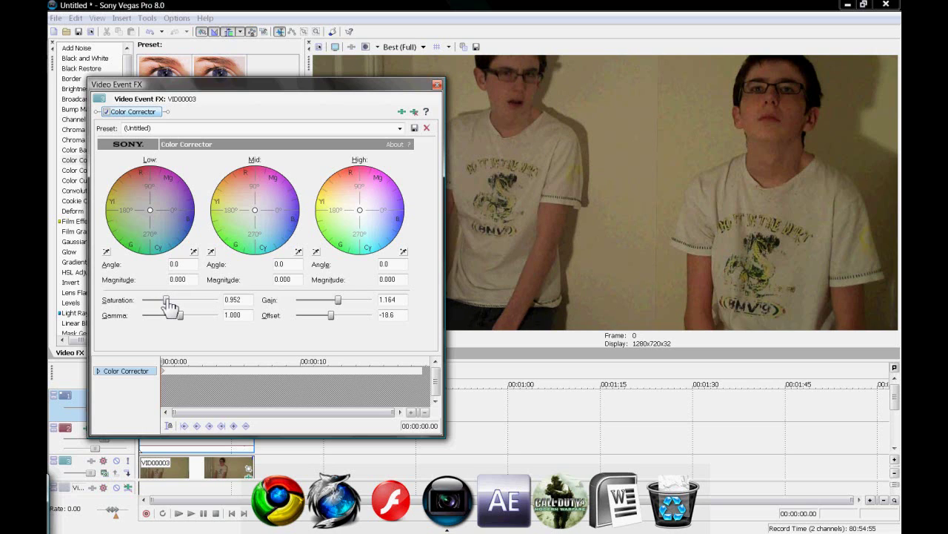
{"action": "left_click_drag", "start_coordinate": [181, 314], "coordinate": [178, 320]}
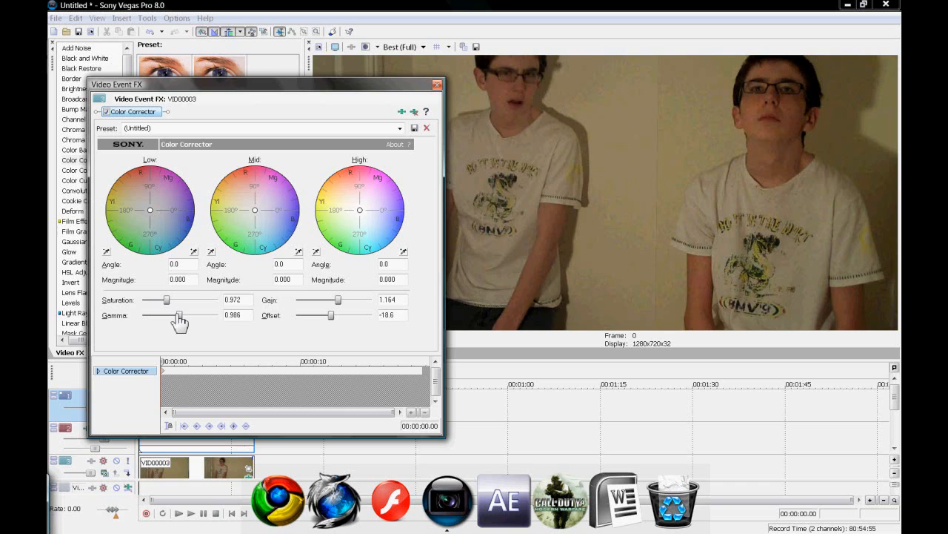
{"action": "left_click_drag", "start_coordinate": [181, 314], "coordinate": [181, 314]}
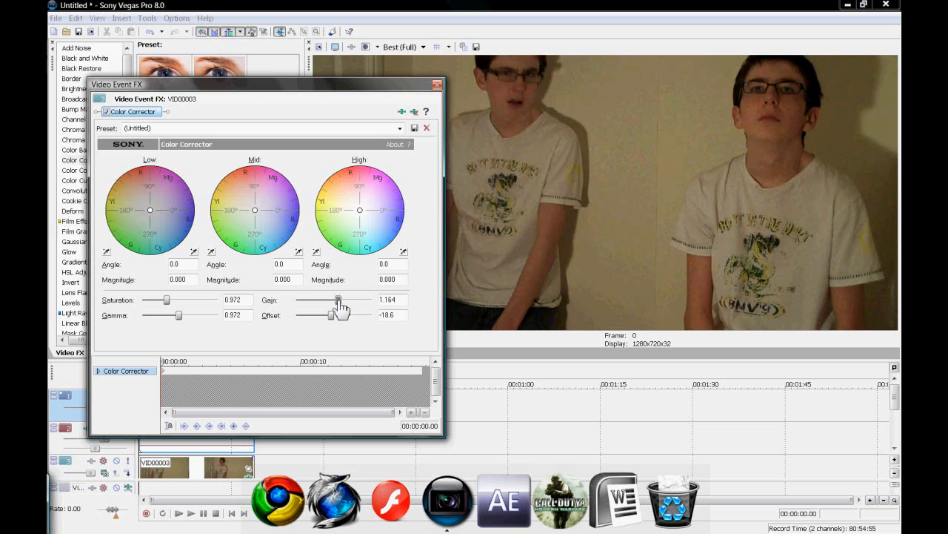
Set Gain to about 1.19 and Offset to about 3.4.
{"action": "left_click_drag", "start_coordinate": [344, 299], "coordinate": [334, 300]}
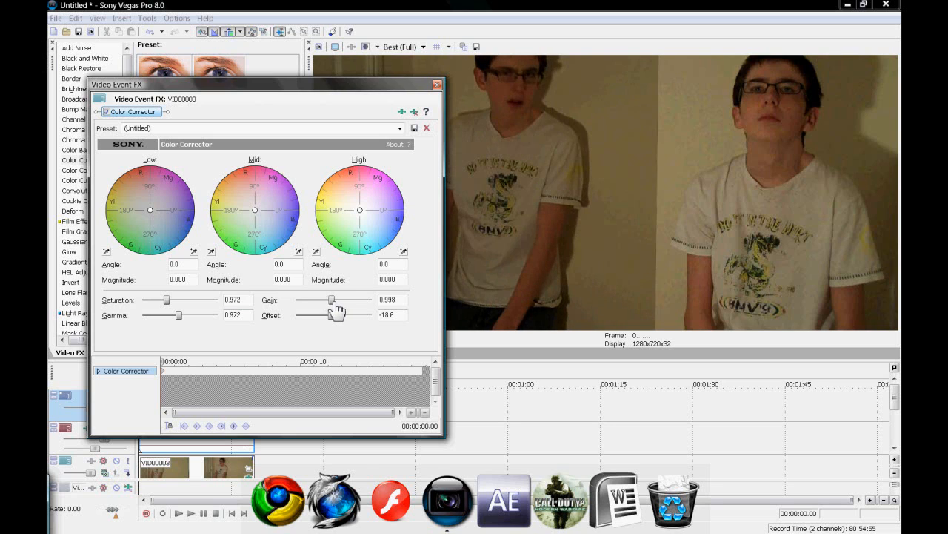
{"action": "left_click_drag", "start_coordinate": [329, 300], "coordinate": [338, 299]}
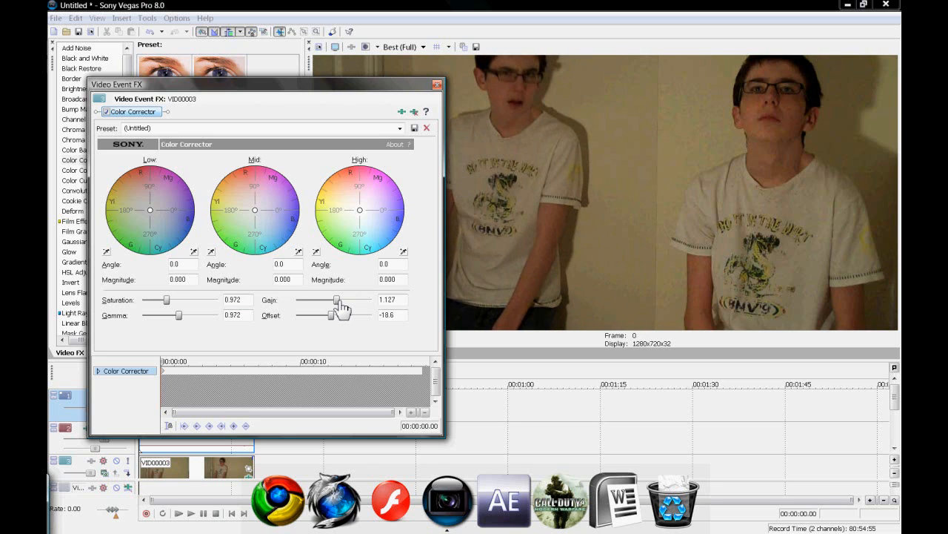
{"action": "left_click_drag", "start_coordinate": [329, 300], "coordinate": [341, 299]}
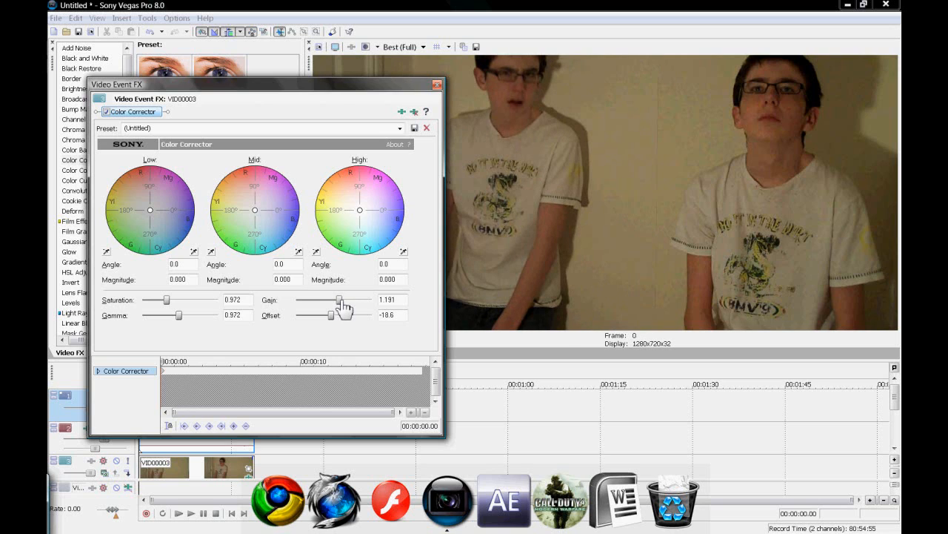
{"action": "left_click_drag", "start_coordinate": [319, 314], "coordinate": [335, 314]}
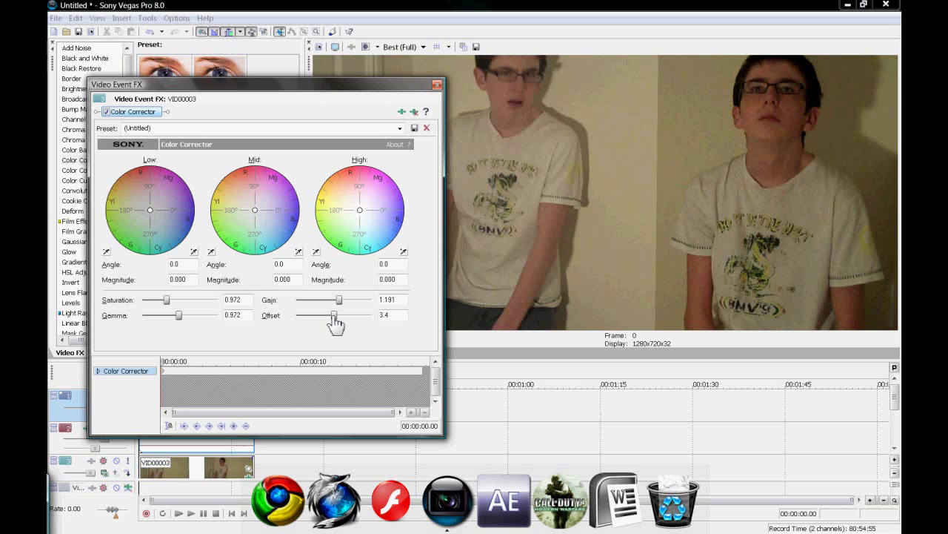
{"action": "left_click_drag", "start_coordinate": [333, 314], "coordinate": [312, 315]}
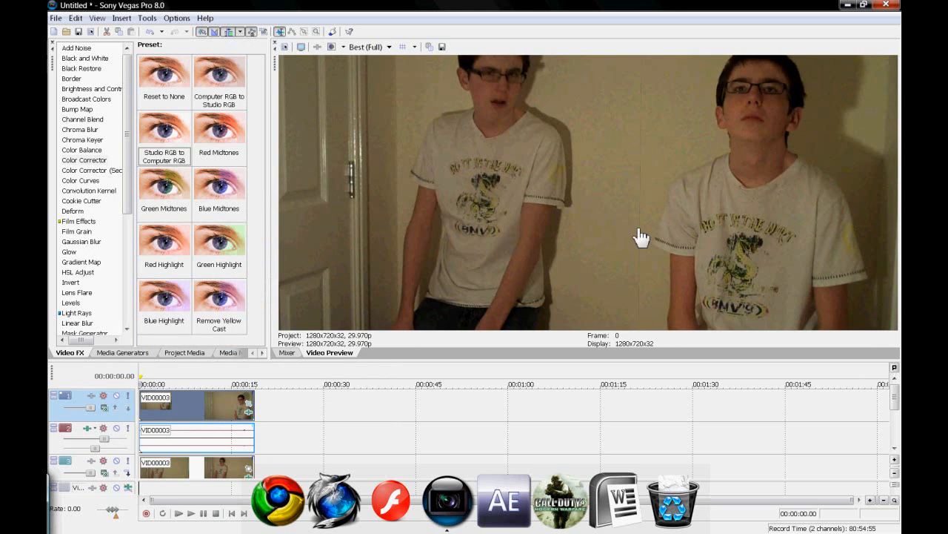
{"action": "mouse_move", "coordinate": [658, 71]}
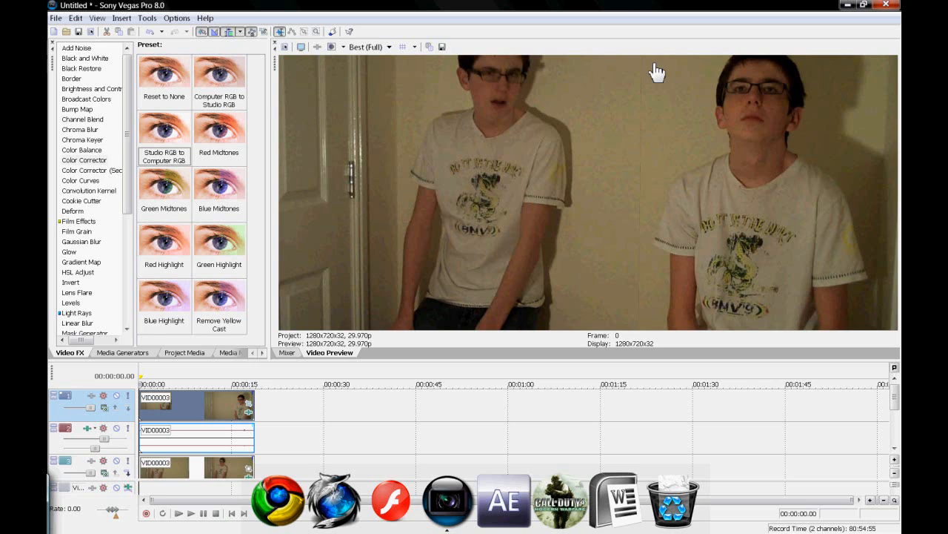
{"action": "mouse_move", "coordinate": [610, 305]}
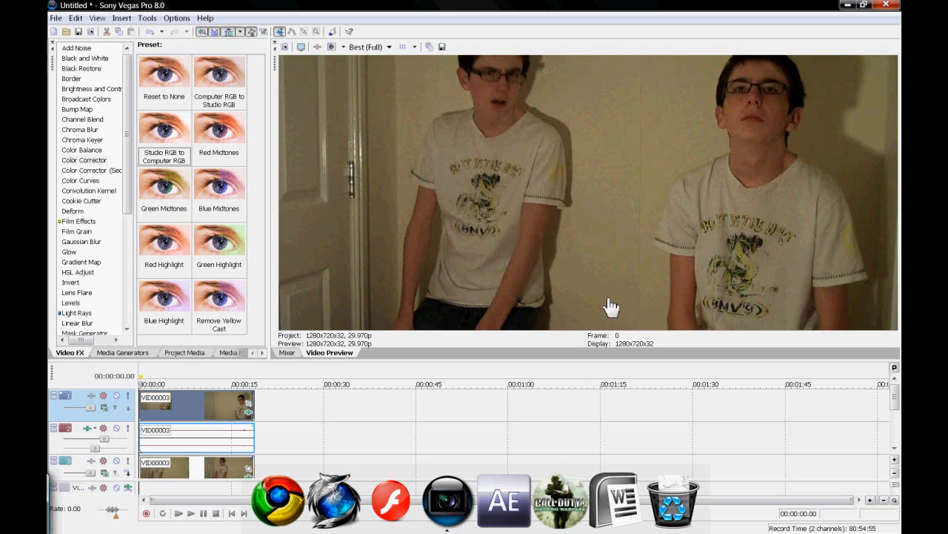
{"action": "mouse_move", "coordinate": [486, 370]}
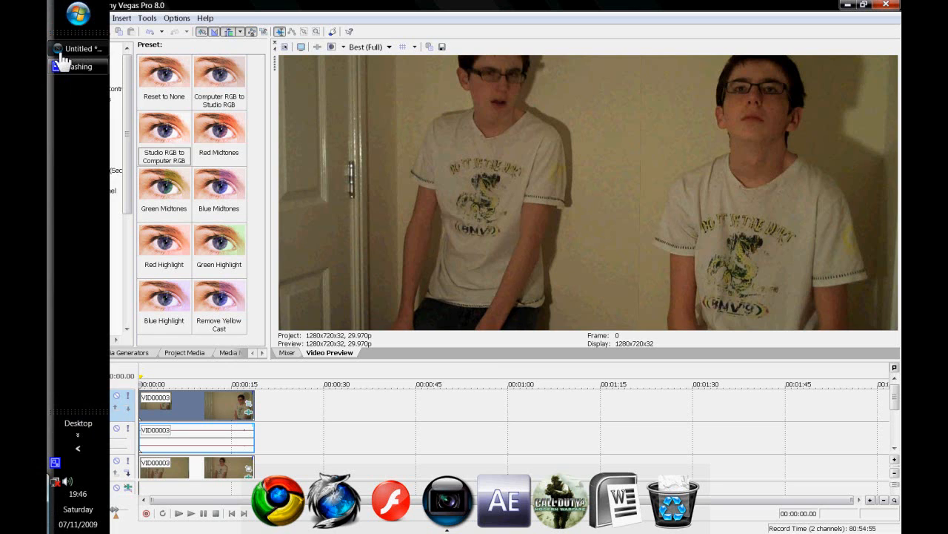
{"action": "left_click", "coordinate": [60, 17]}
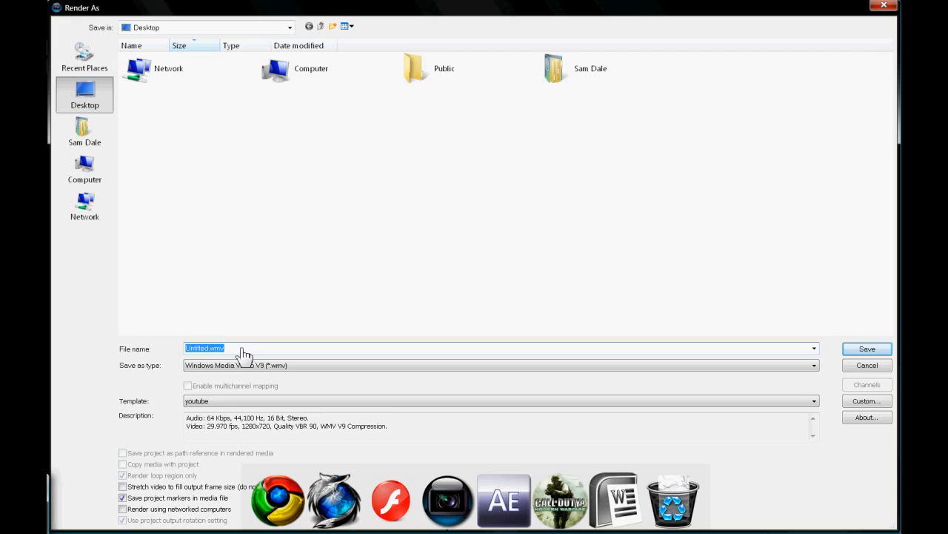
{"action": "mouse_move", "coordinate": [625, 365]}
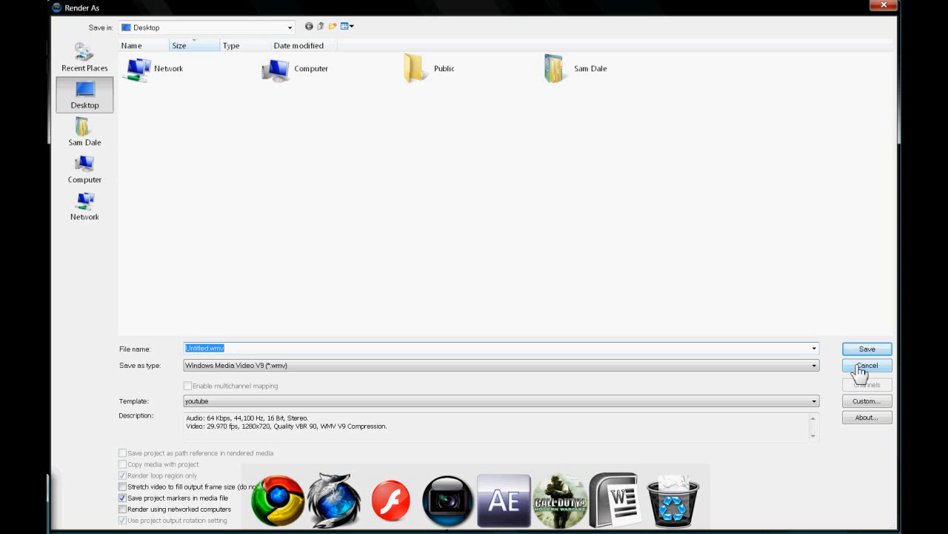
{"action": "left_click", "coordinate": [866, 364]}
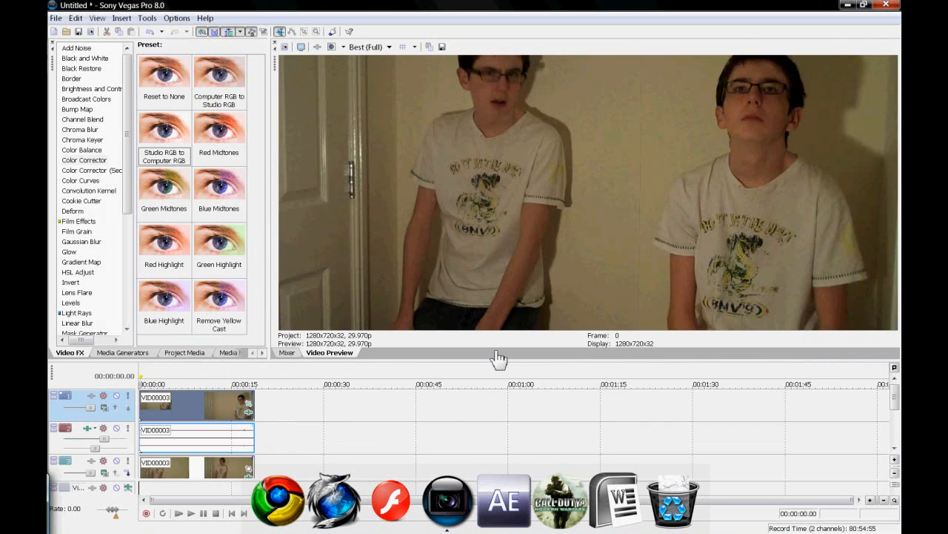